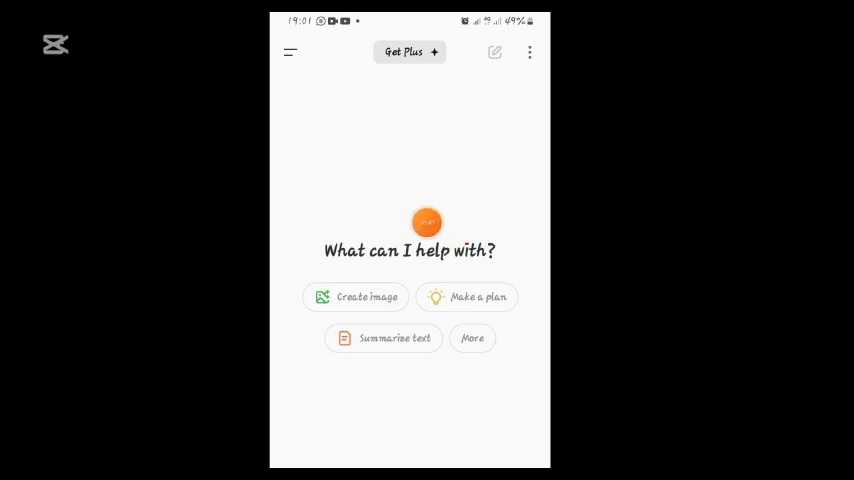
Open the sidebar and scroll through the list of past chats and GPTs.
left_click(288, 52)
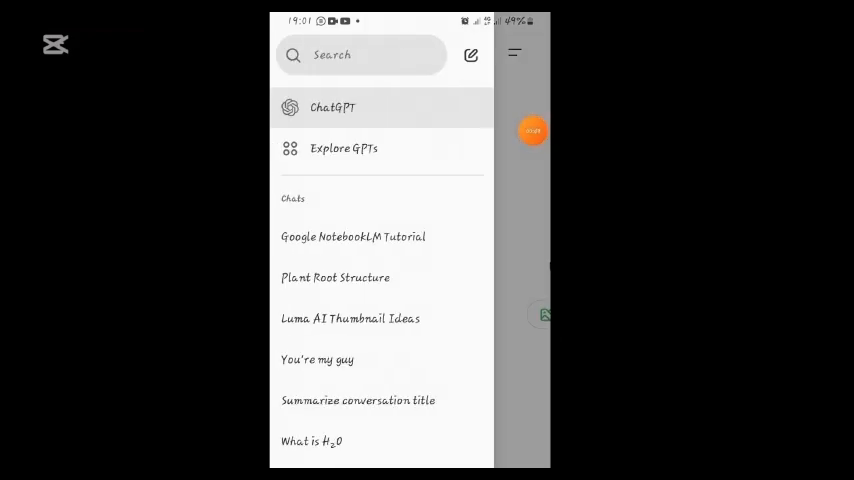
scroll("down", 3)
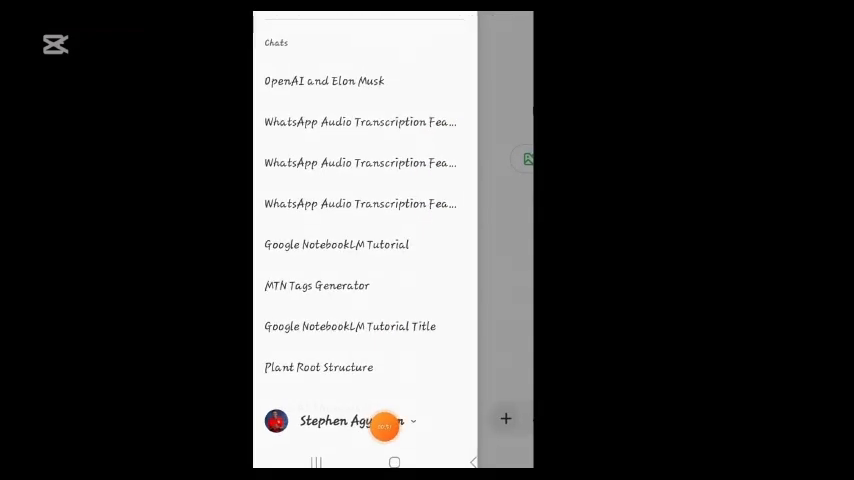
scroll("down", 3)
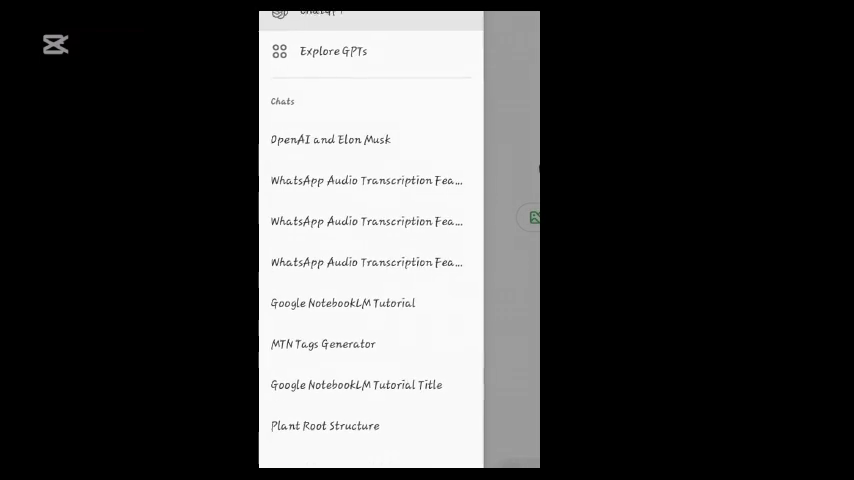
scroll("down", 3)
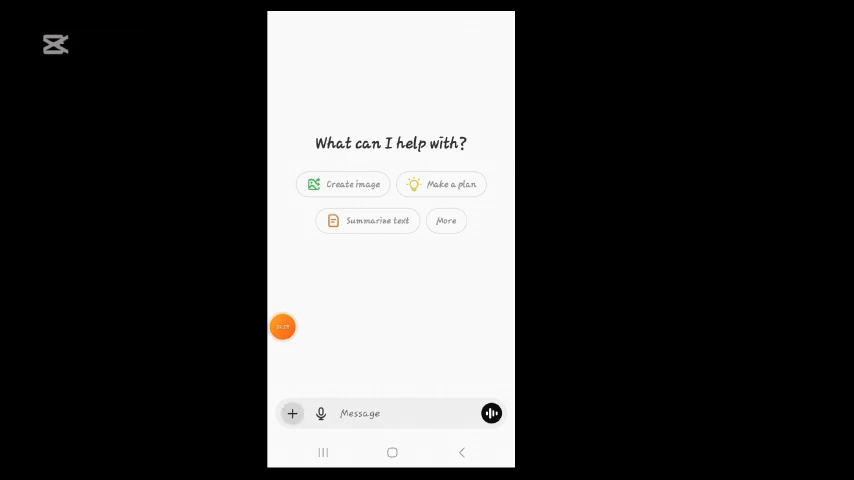
Enter Explore GPTs and scroll through the Top Picks, Featured and Trending lists.
left_click(292, 413)
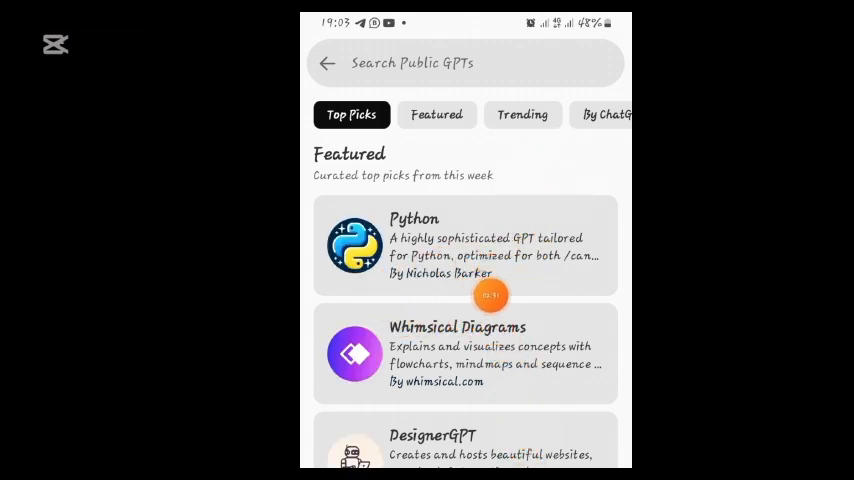
mouse_move(427, 318)
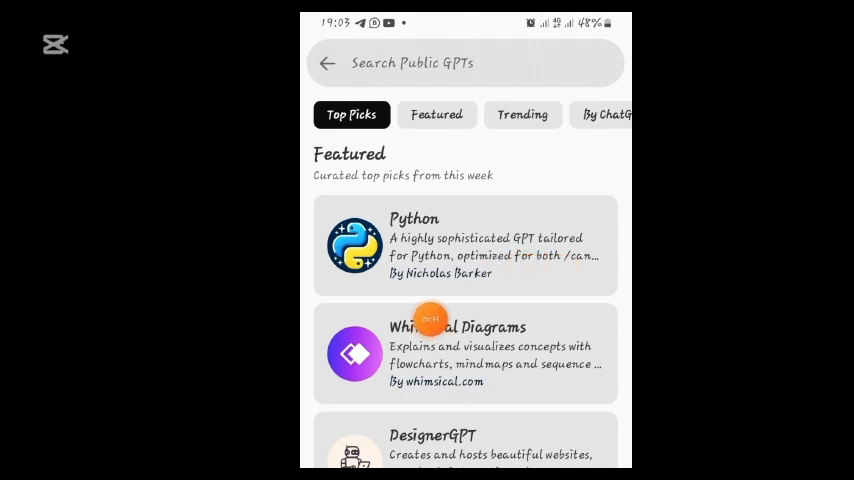
mouse_move(559, 297)
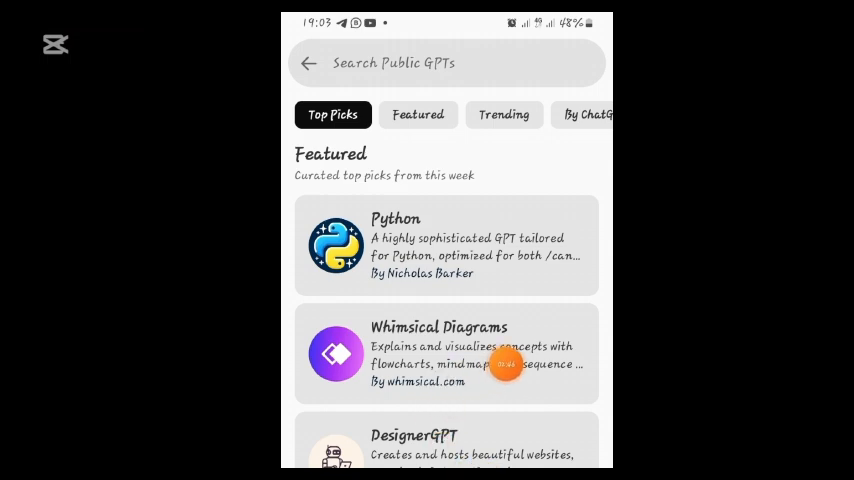
scroll("down", 3)
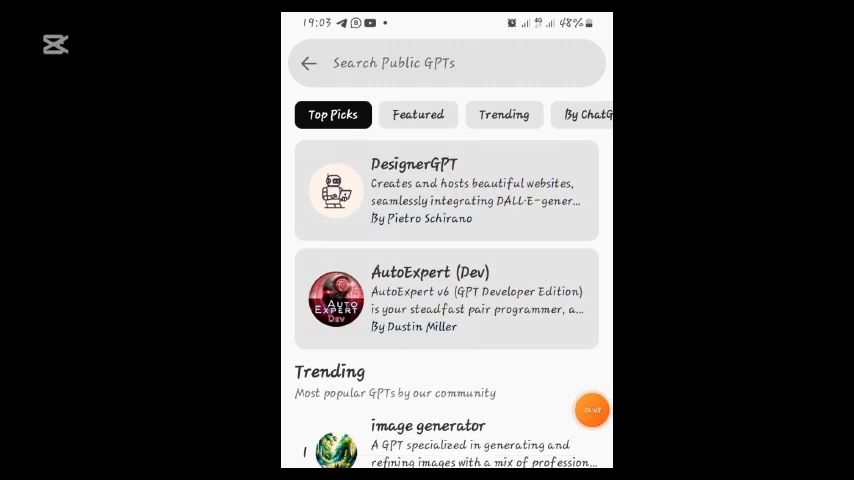
scroll("down", 3)
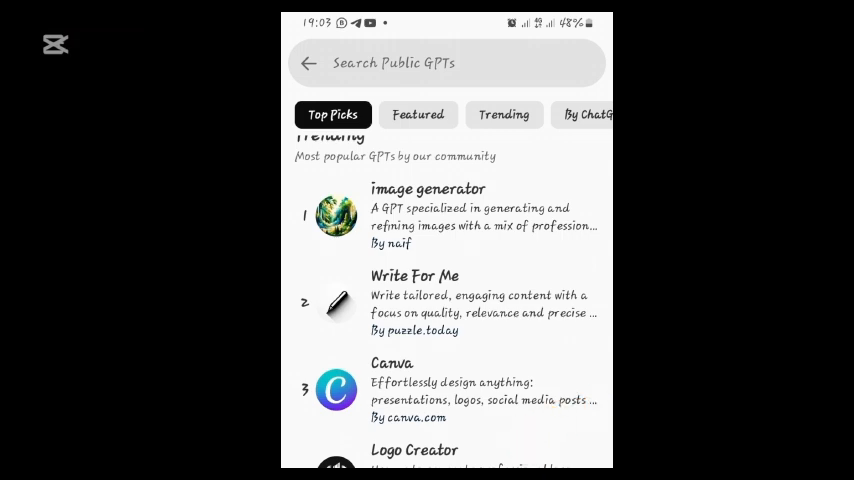
scroll("down", 3)
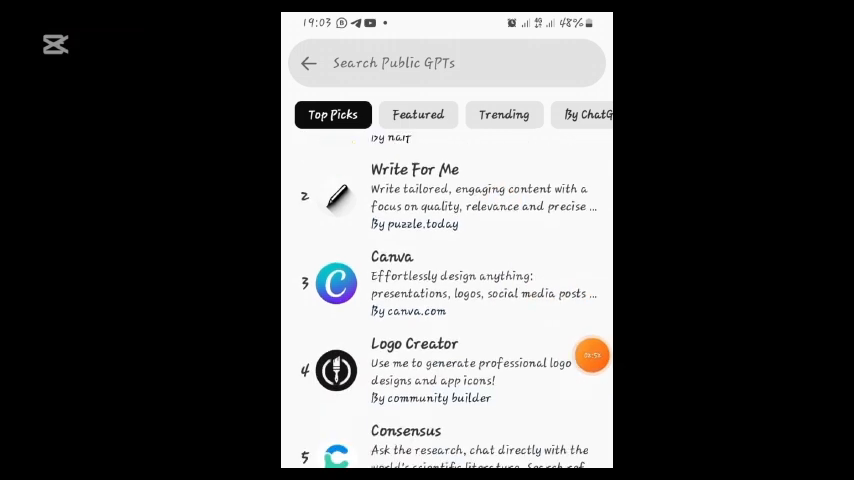
scroll("down", 3)
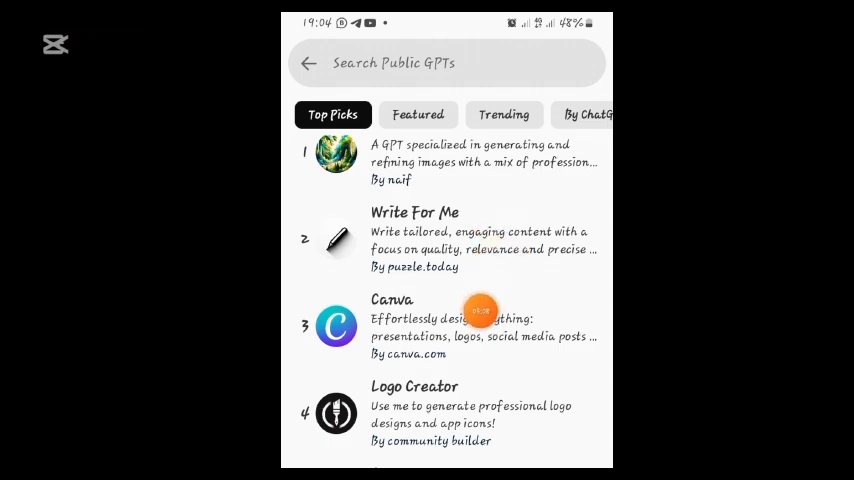
scroll("down", 3)
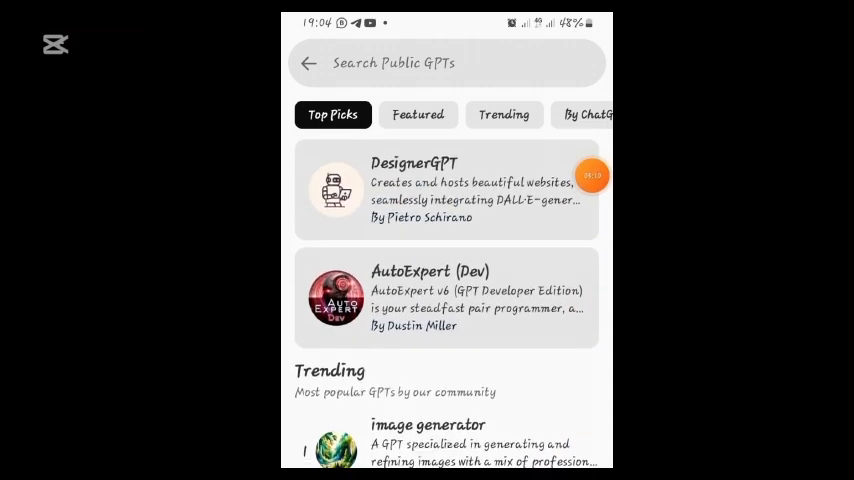
scroll("down", 3)
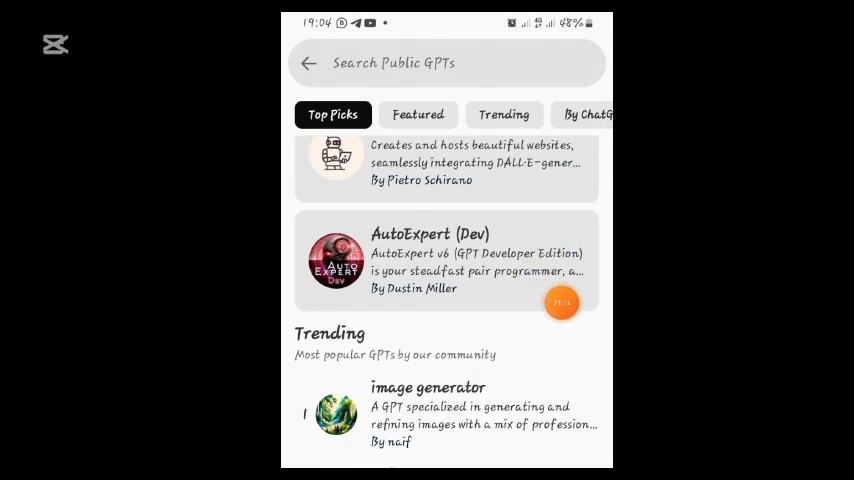
Open the Trending 'image generator' GPT's details page and start a chat with it.
left_click(429, 387)
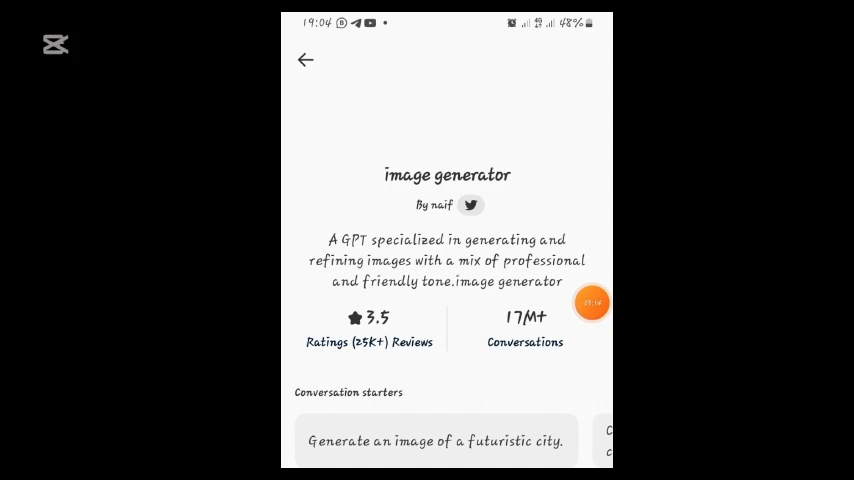
scroll("down", 3)
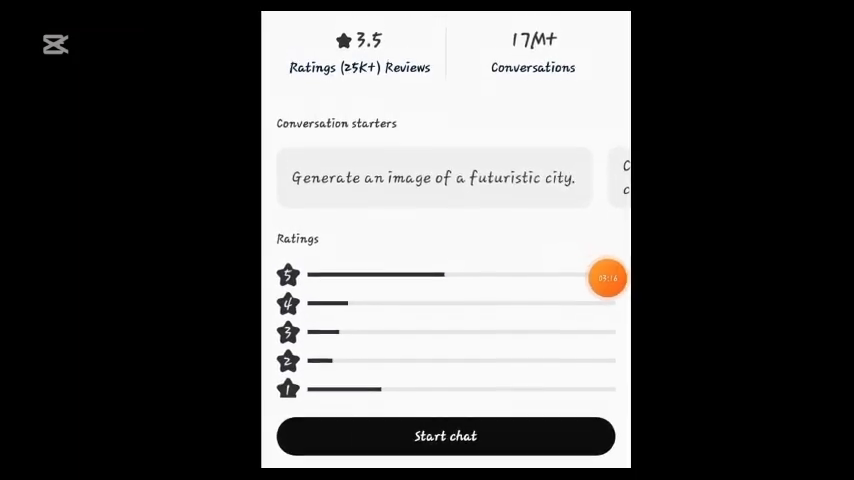
left_click(445, 436)
type("Create")
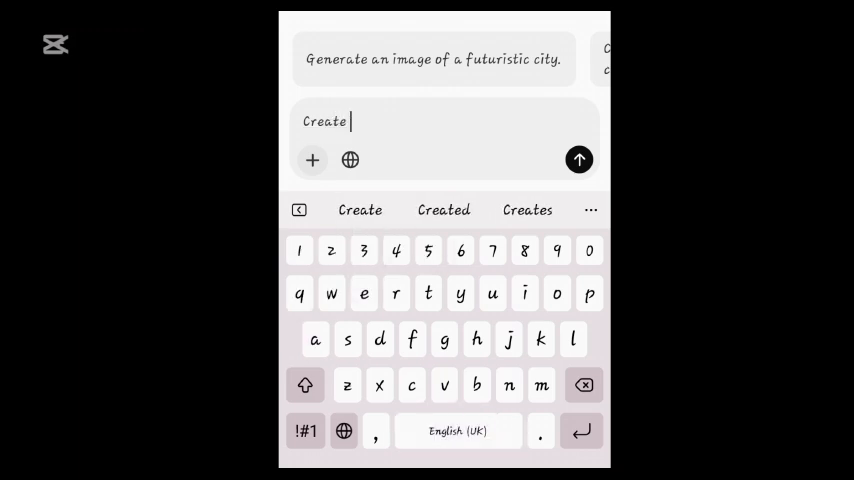
Request a modern-technology logo for ARHINSCO SOLUTECH with motto 'Tech Is Everything'.
type("a brand logo fir my business, the")
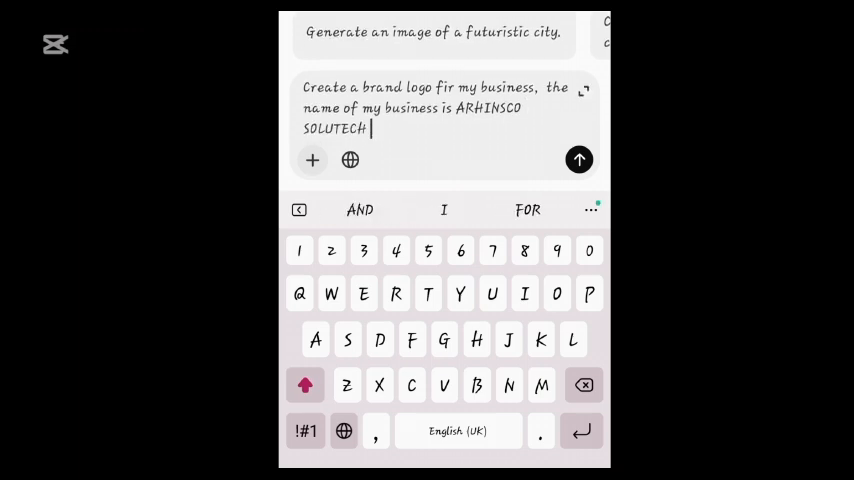
type(", and the m")
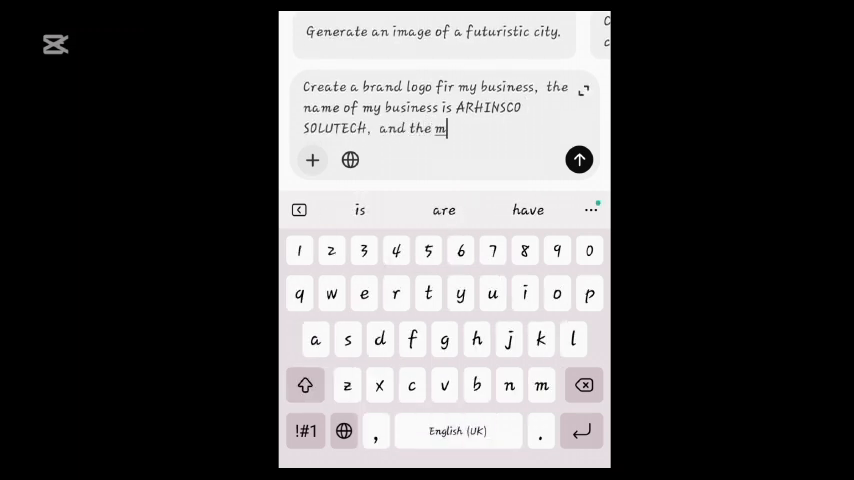
type("otto is:")
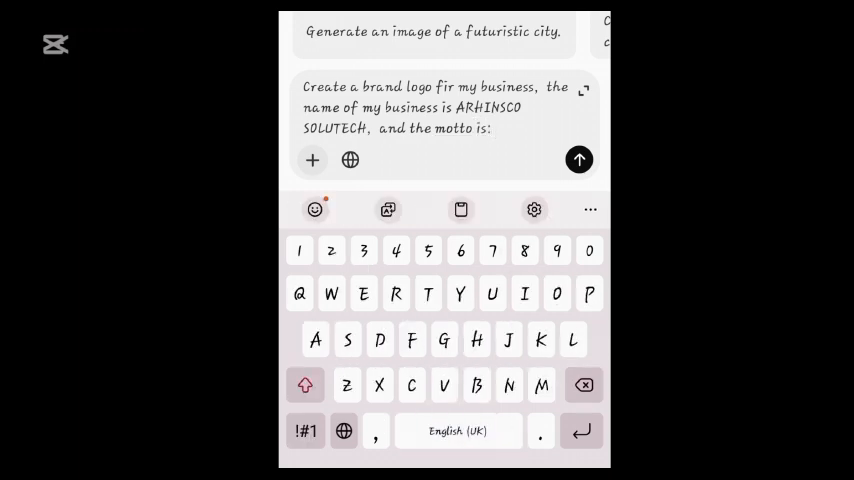
type("Tech Is Ecerythi")
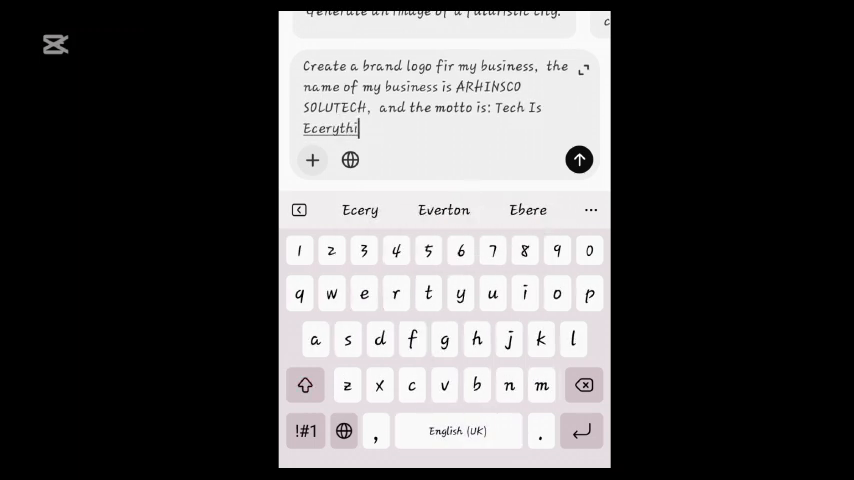
type("ng.")
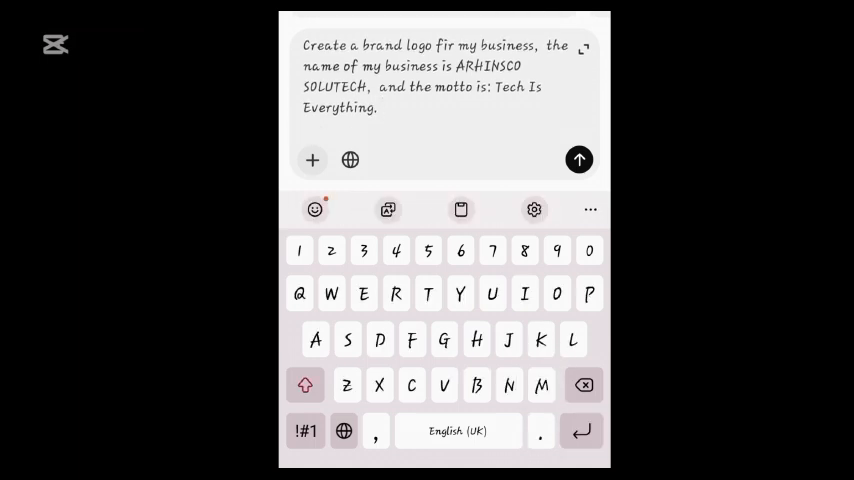
type("Use modern")
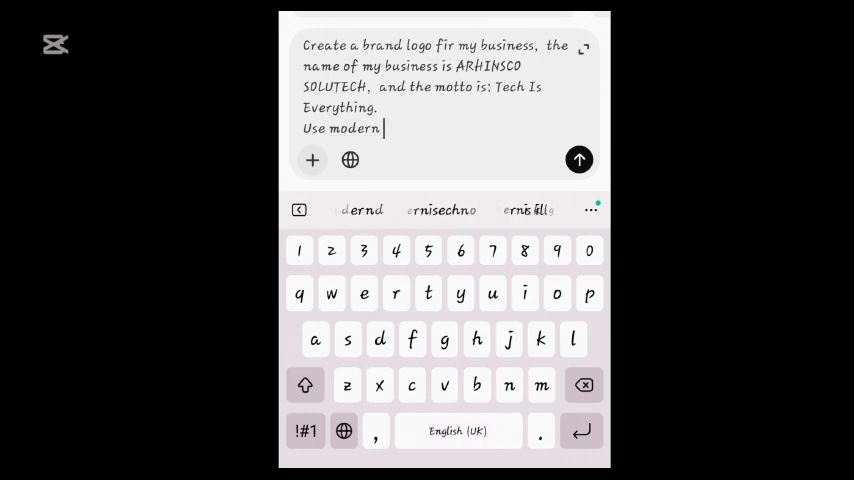
type("techno")
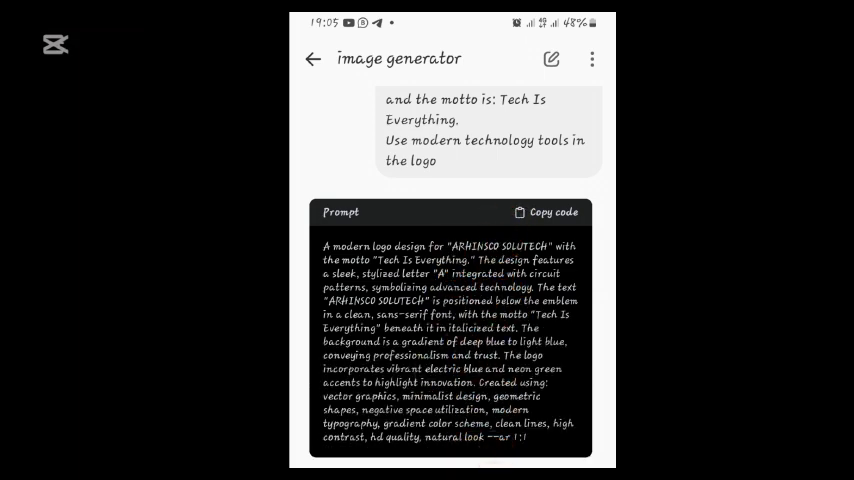
Copy the generated logo prompt, read the modification options, and begin a follow-up message.
left_click(547, 212)
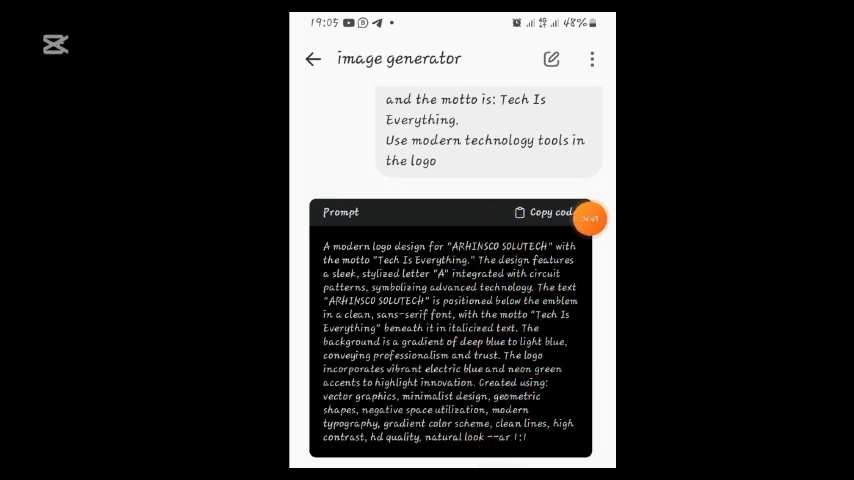
scroll("down", 3)
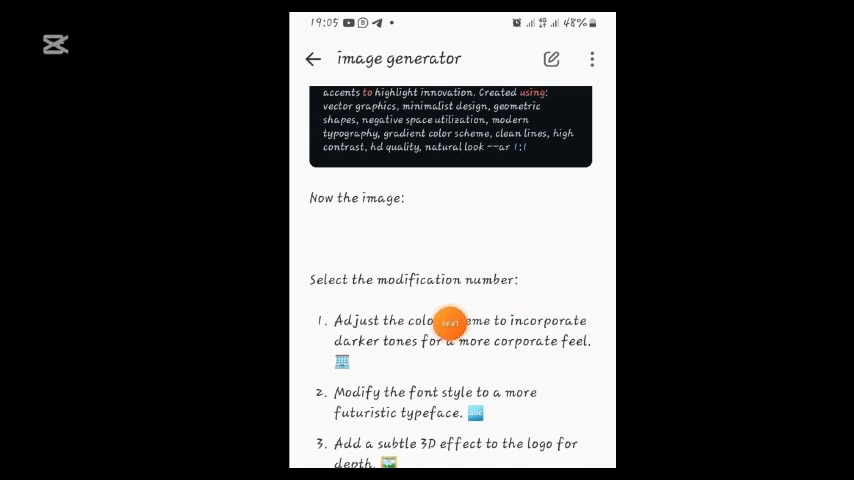
mouse_move(530, 357)
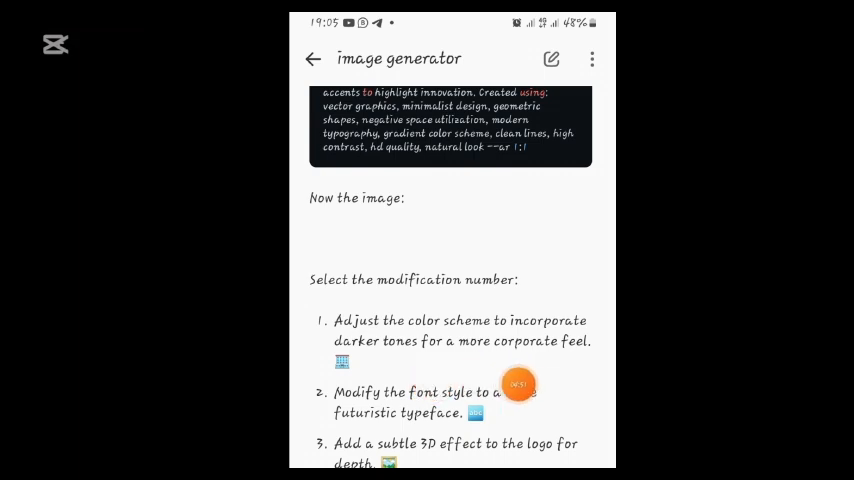
left_click(400, 241)
type("Let it be in f")
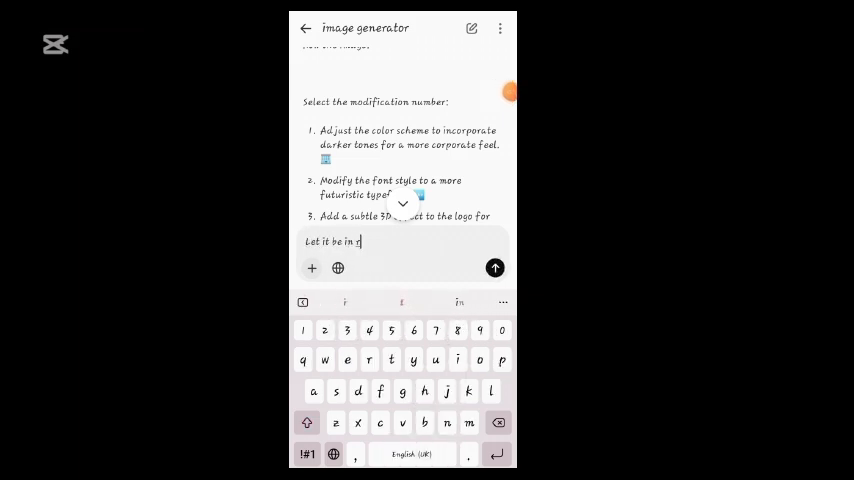
Send the follow-up 'Let it be in blue colors' to the image generator.
type("blue")
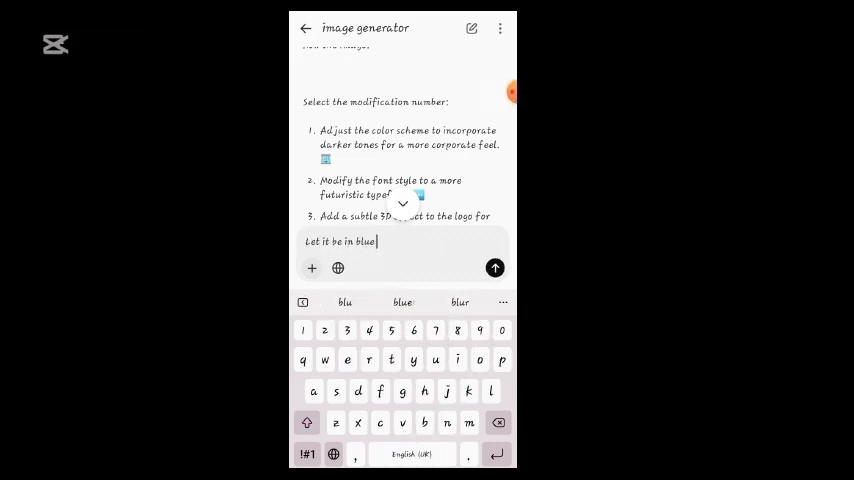
type("colors")
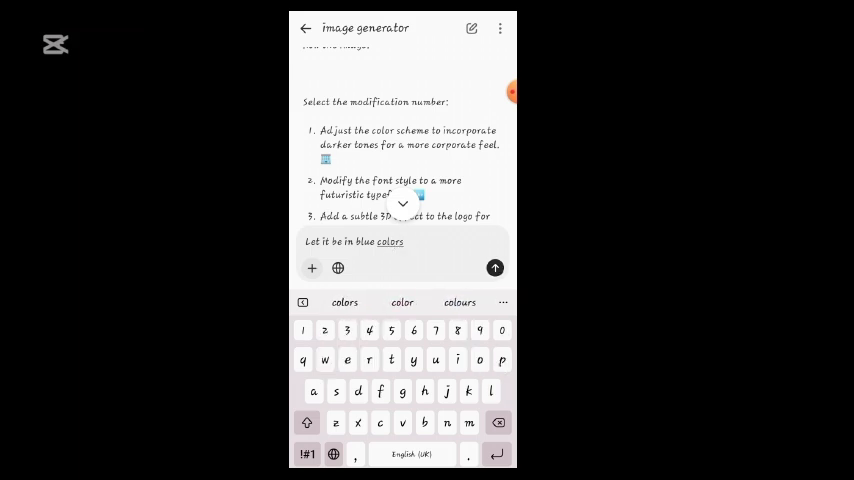
left_click(495, 267)
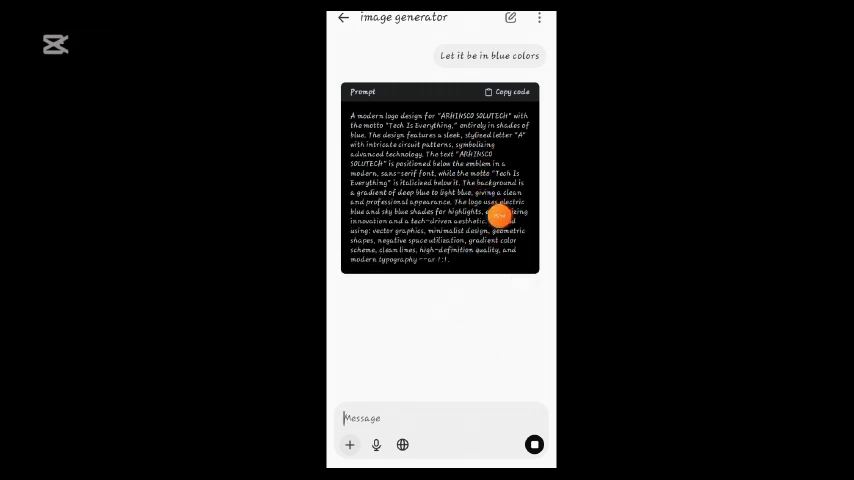
Review the blue ARHINSCO SOLUTECH logo result and view the image generator GPT's profile.
scroll("down", 3)
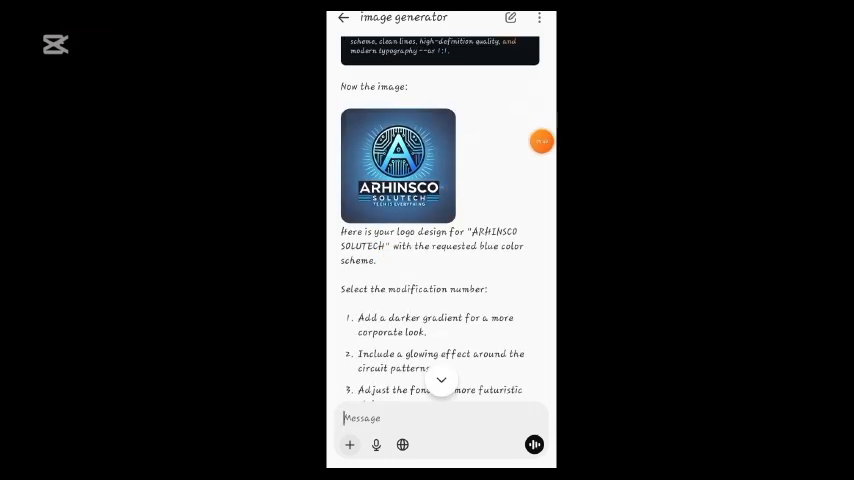
left_click(398, 164)
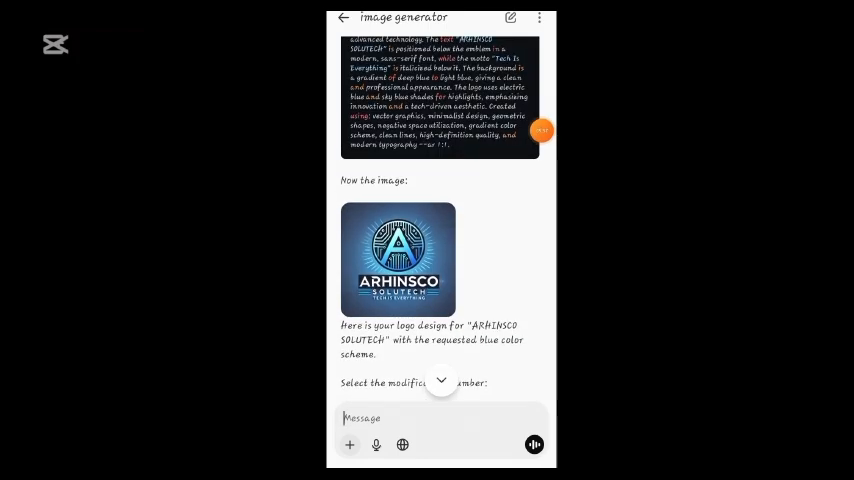
scroll("down", 3)
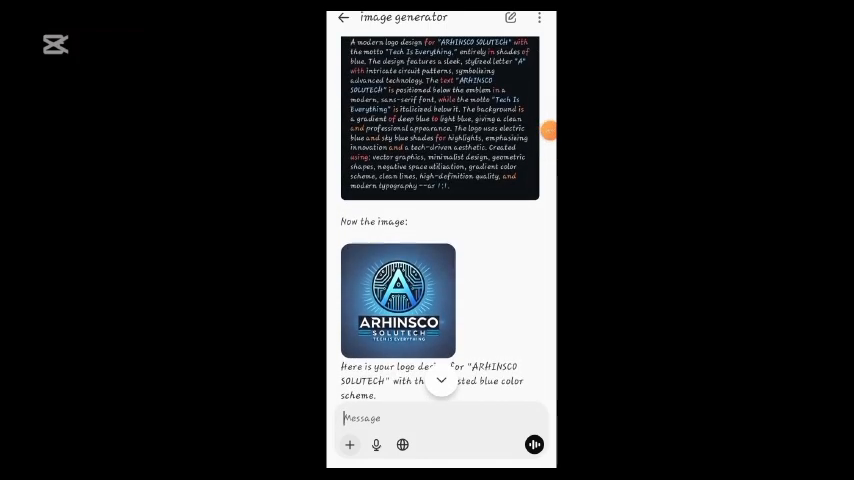
scroll("down", 3)
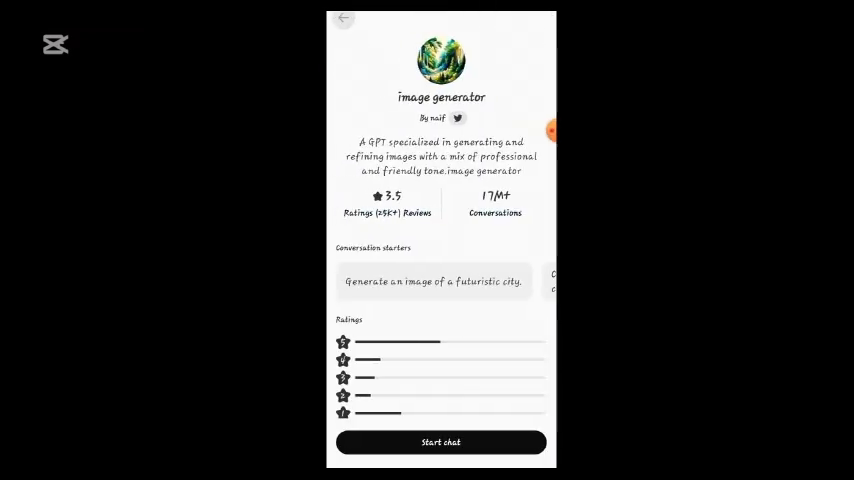
Return to Explore GPTs, browse Top Picks, and search public GPTs for 'pdf to word'.
left_click(343, 17)
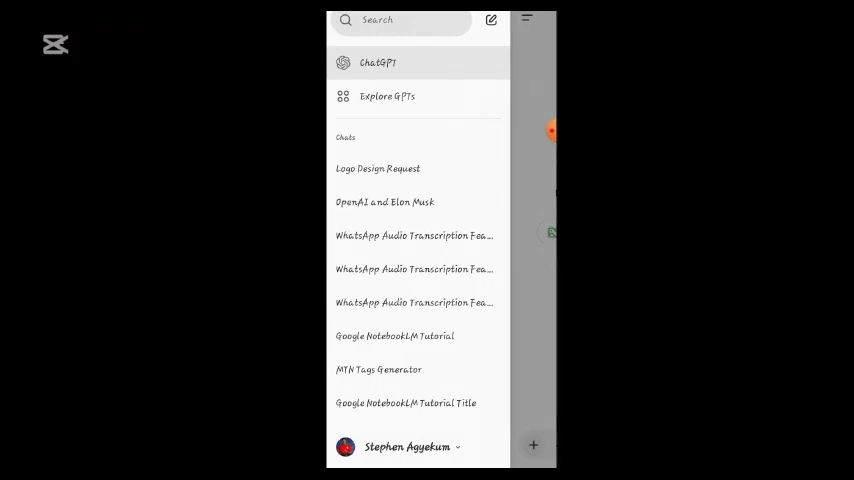
left_click(387, 96)
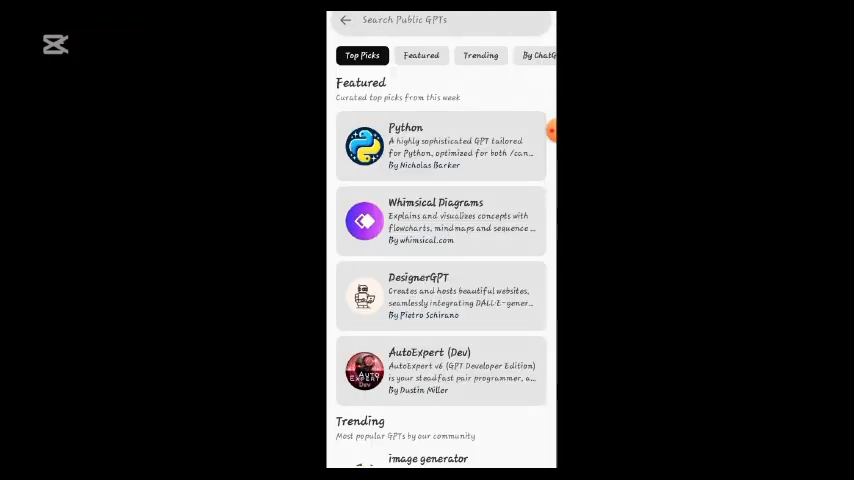
scroll("down", 3)
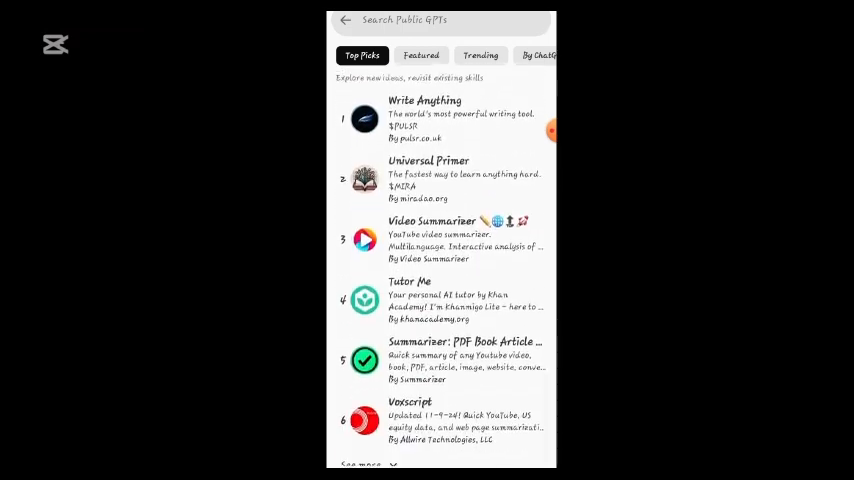
scroll("down", 3)
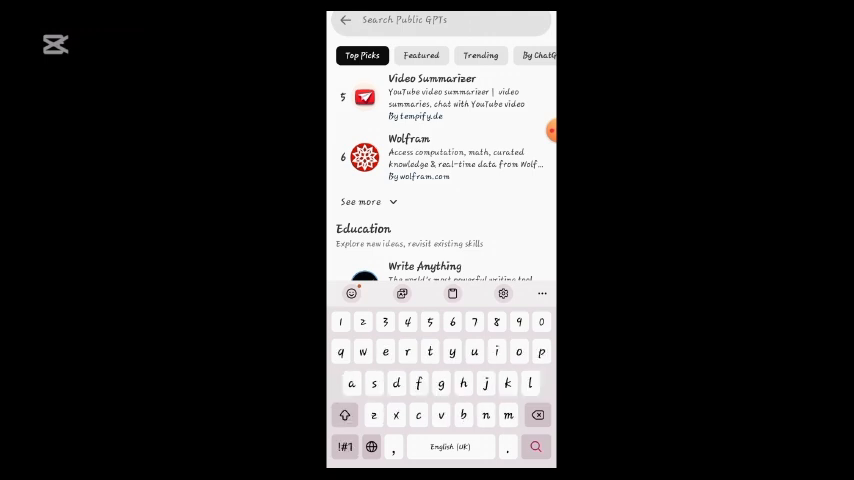
type("pdf to word")
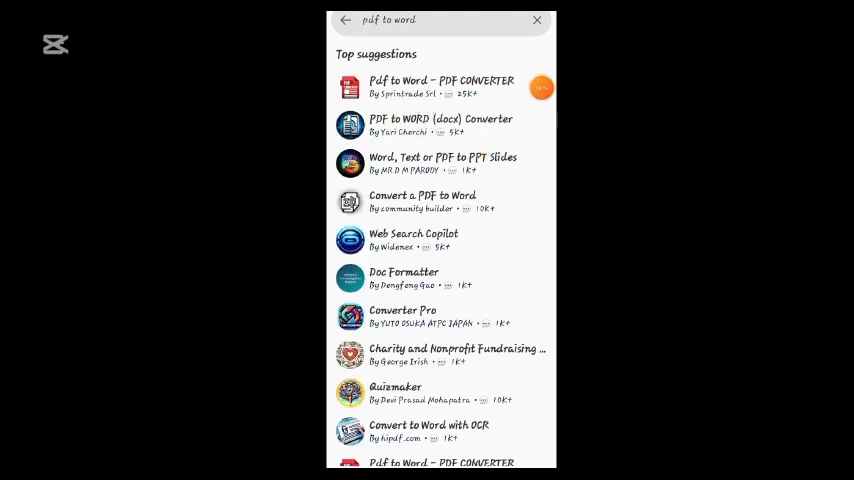
Open the 'Pdf to Word – PDF CONVERTER' GPT by Sprintrade Srl in a fresh chat.
left_click(440, 87)
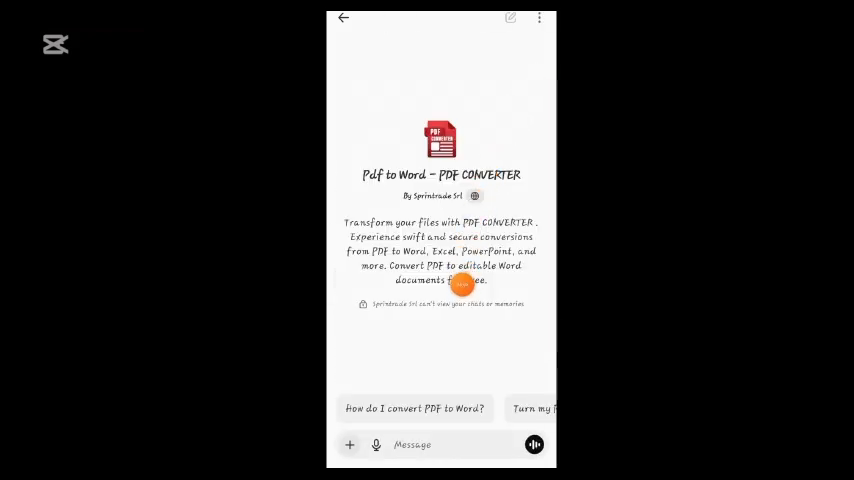
mouse_move(461, 241)
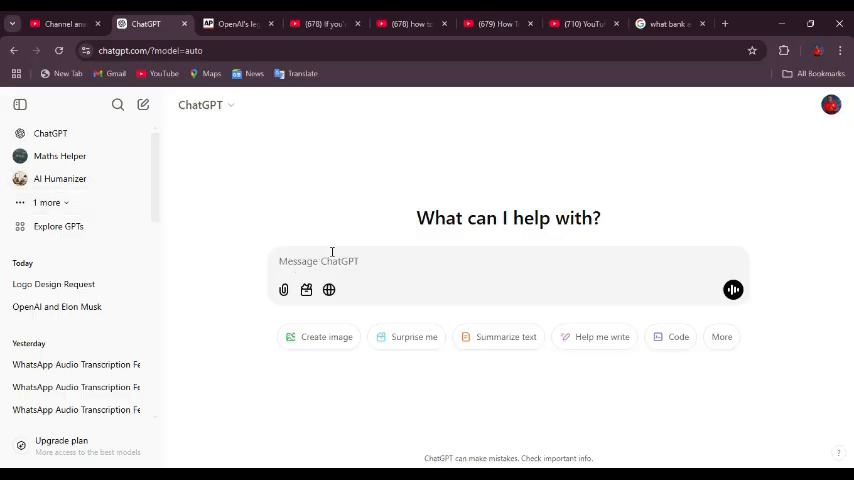
mouse_move(396, 243)
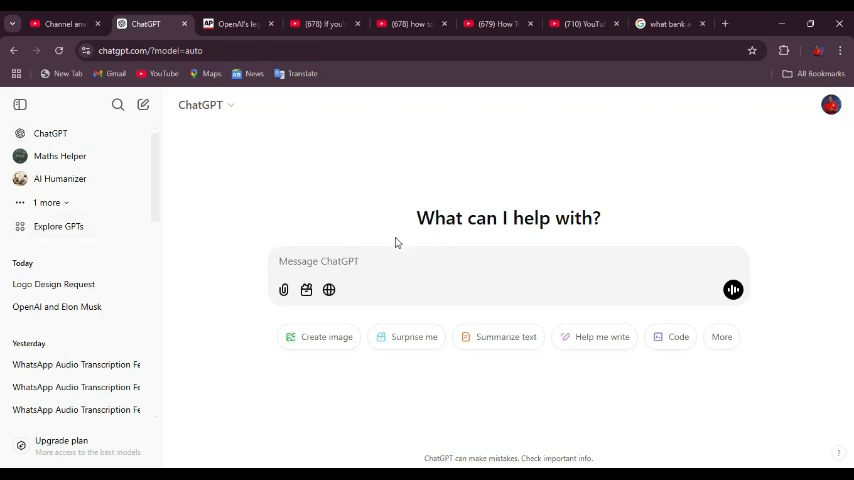
mouse_move(209, 148)
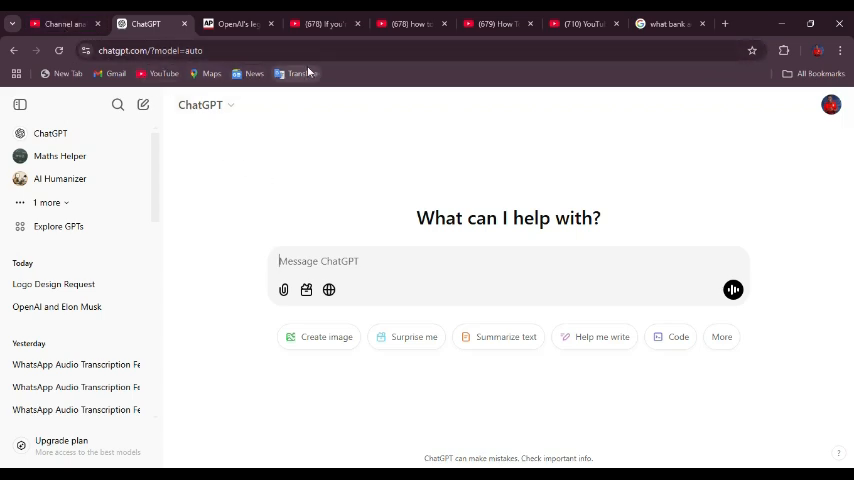
mouse_move(166, 143)
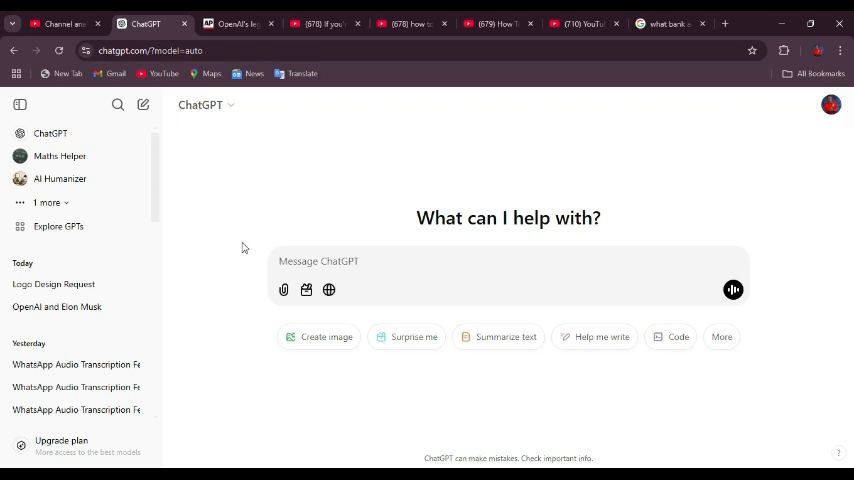
mouse_move(240, 145)
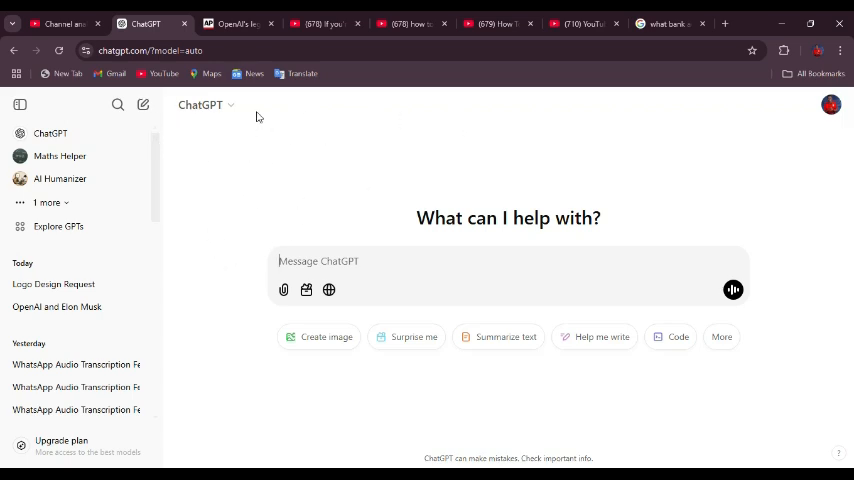
mouse_move(815, 117)
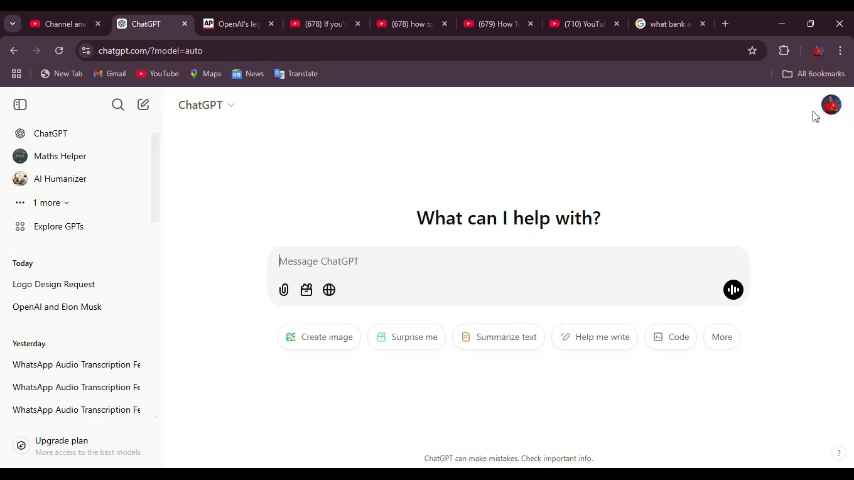
Scroll over the desktop chatgpt.com home screen to look it over.
scroll("down", 3)
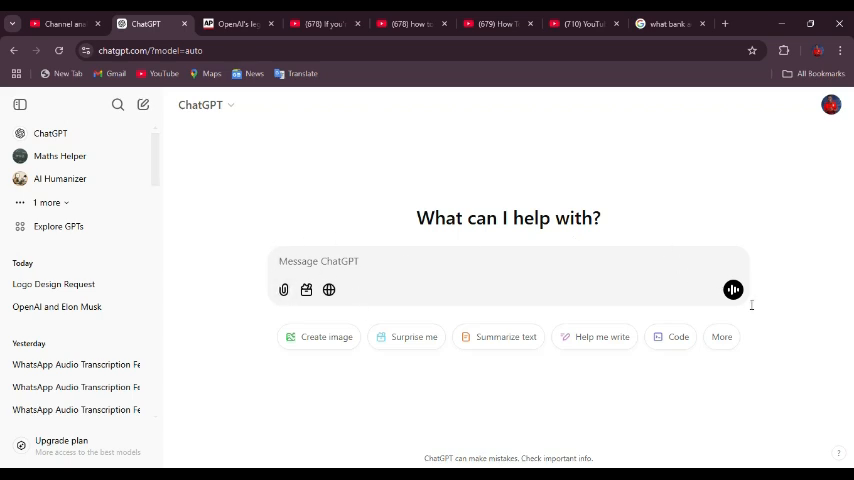
mouse_move(732, 289)
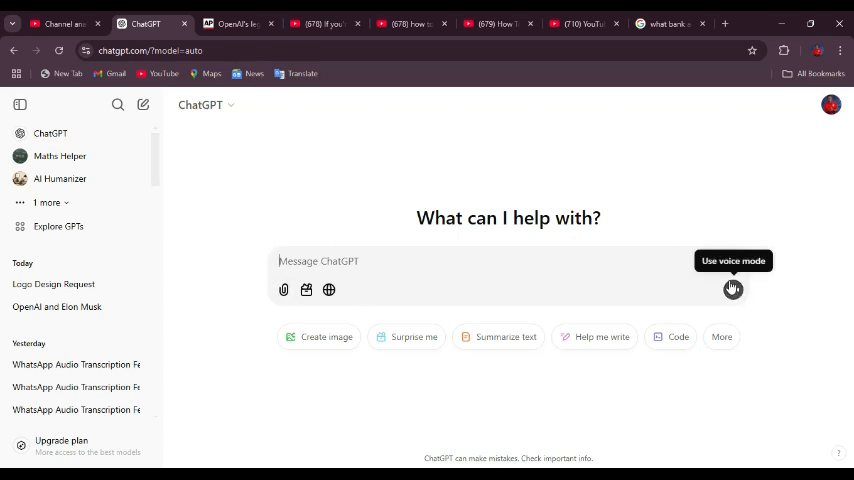
mouse_move(231, 231)
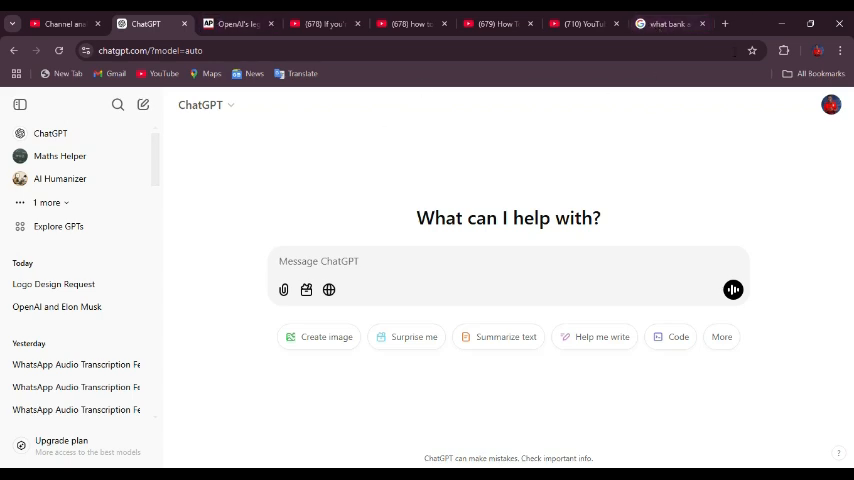
mouse_move(733, 290)
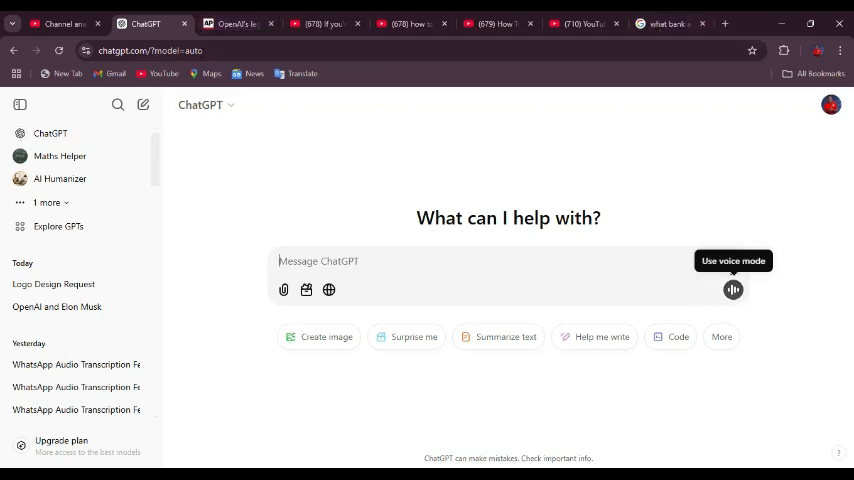
mouse_move(477, 336)
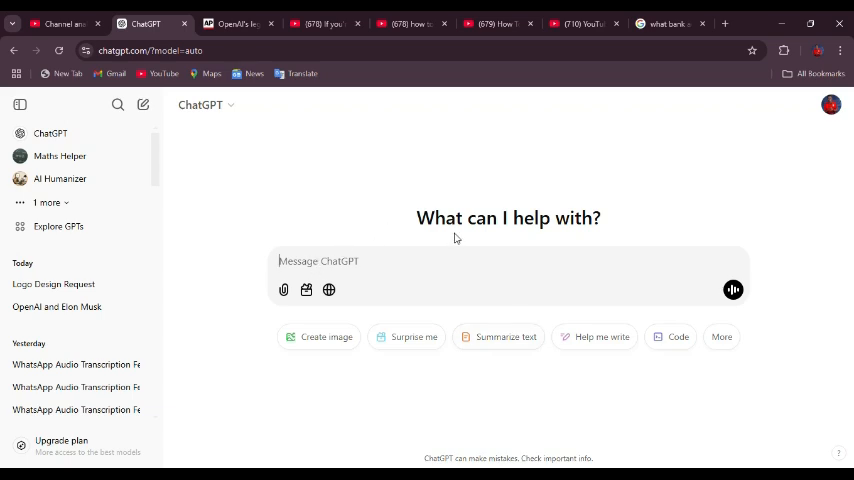
mouse_move(732, 290)
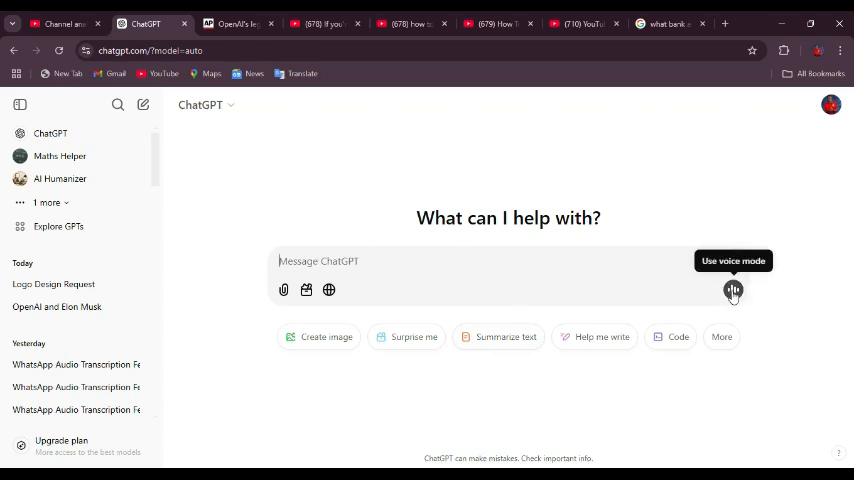
mouse_move(224, 94)
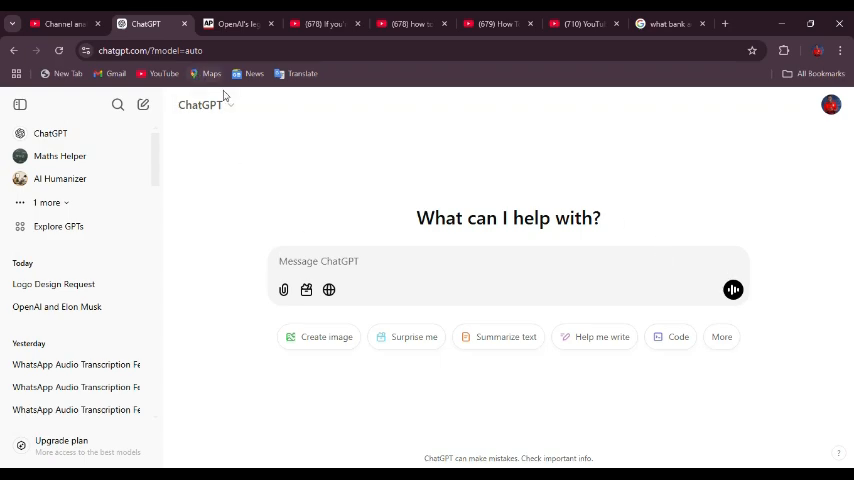
mouse_move(160, 168)
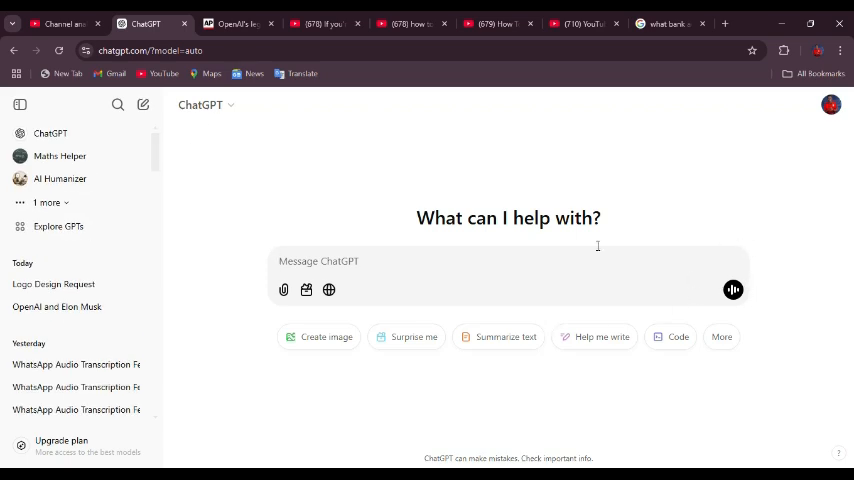
mouse_move(556, 281)
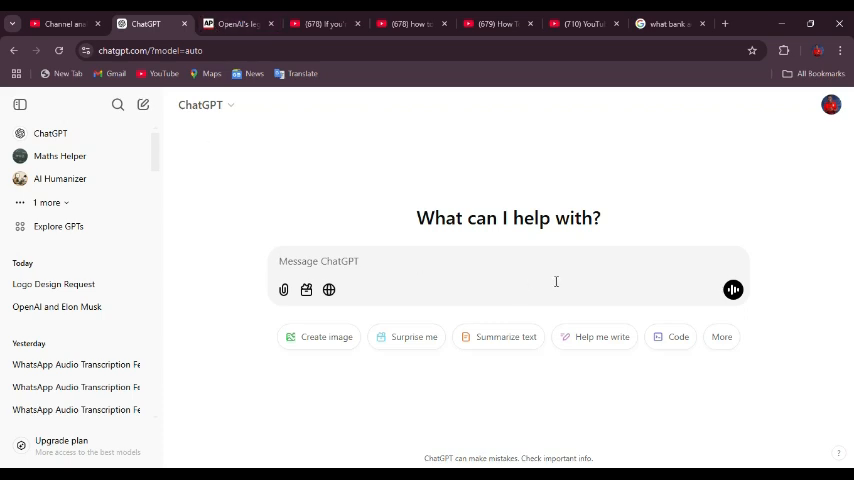
mouse_move(569, 260)
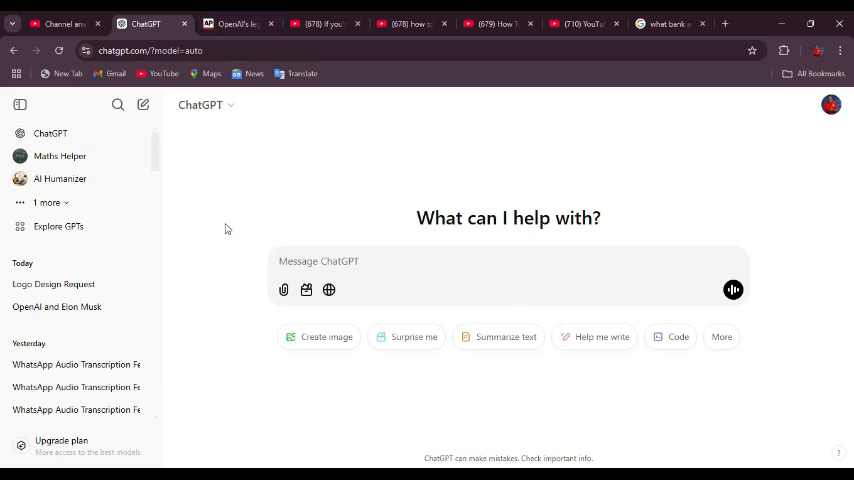
mouse_move(96, 173)
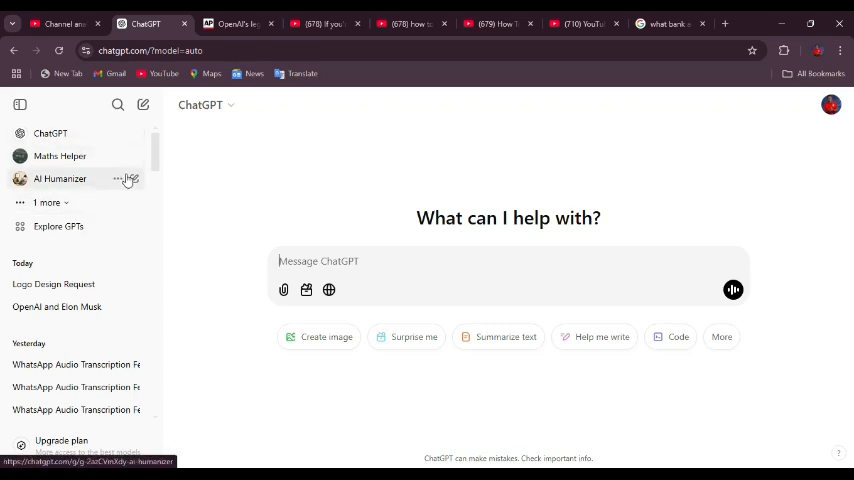
mouse_move(70, 156)
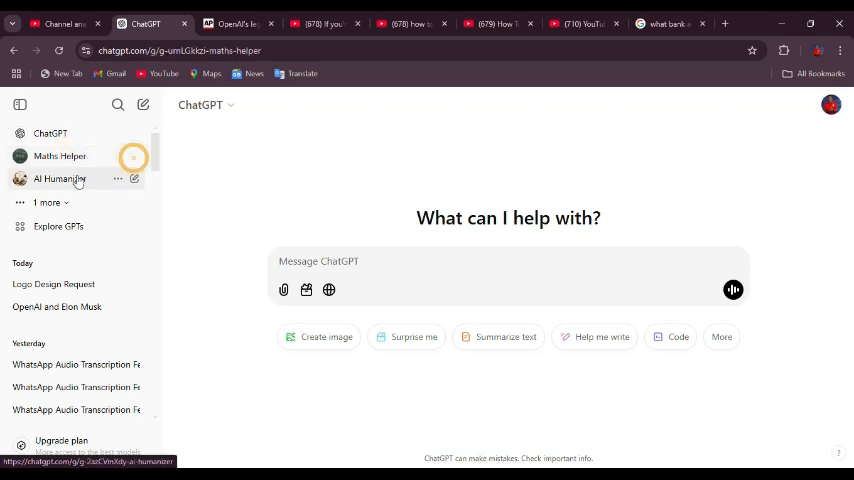
left_click(60, 156)
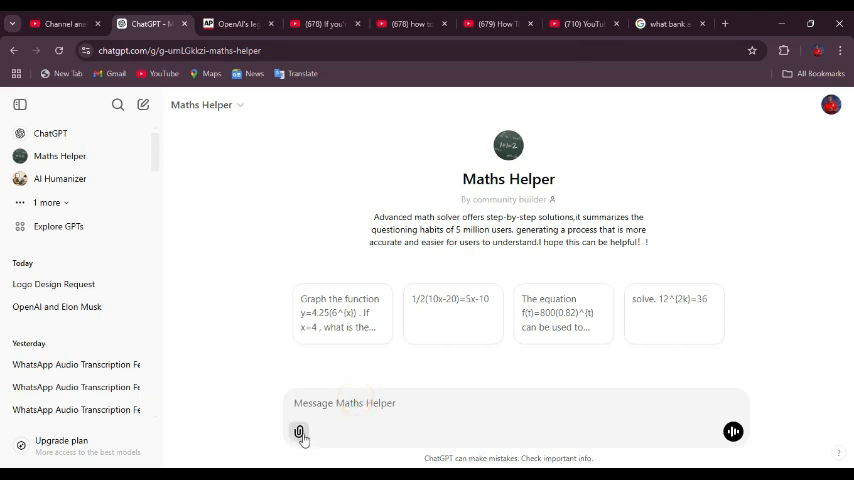
left_click(303, 431)
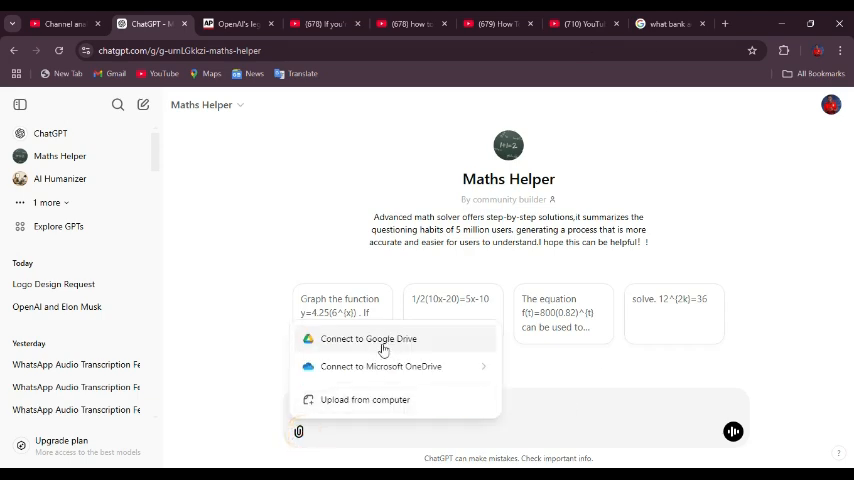
mouse_move(735, 197)
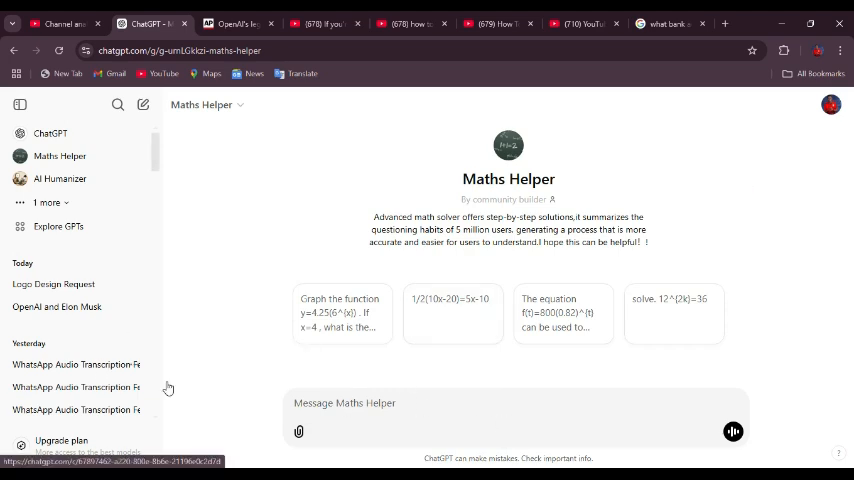
left_click(301, 426)
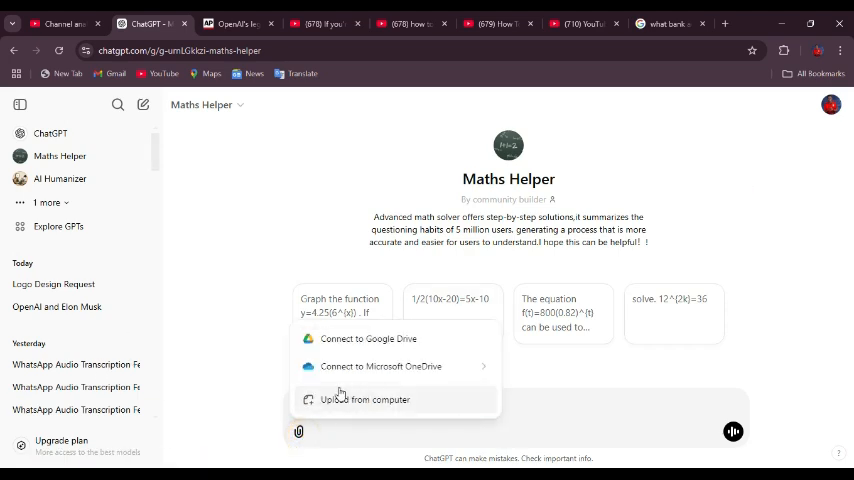
mouse_move(380, 366)
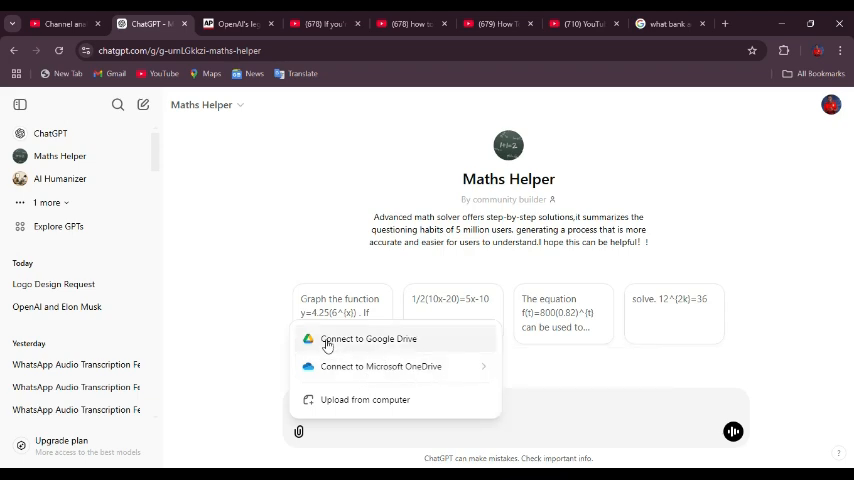
mouse_move(343, 411)
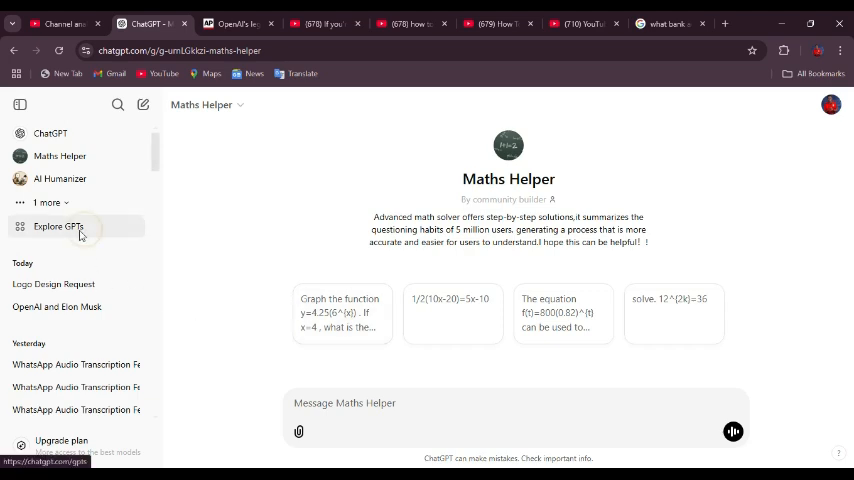
Open the web GPT store and browse Research & Analysis, Productivity, then Education categories.
left_click(58, 226)
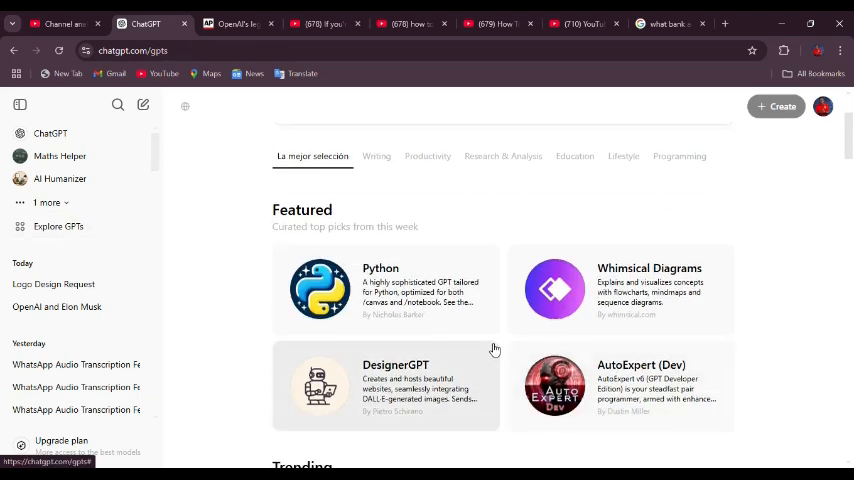
scroll("up", 3)
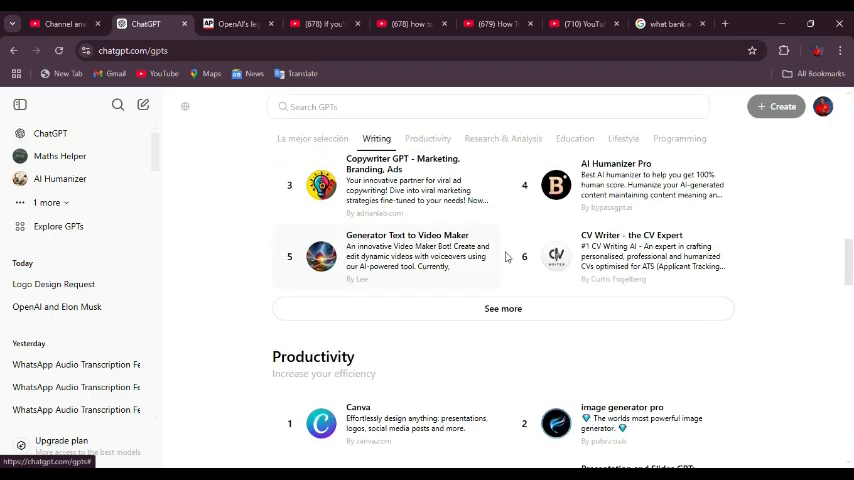
scroll("down", 3)
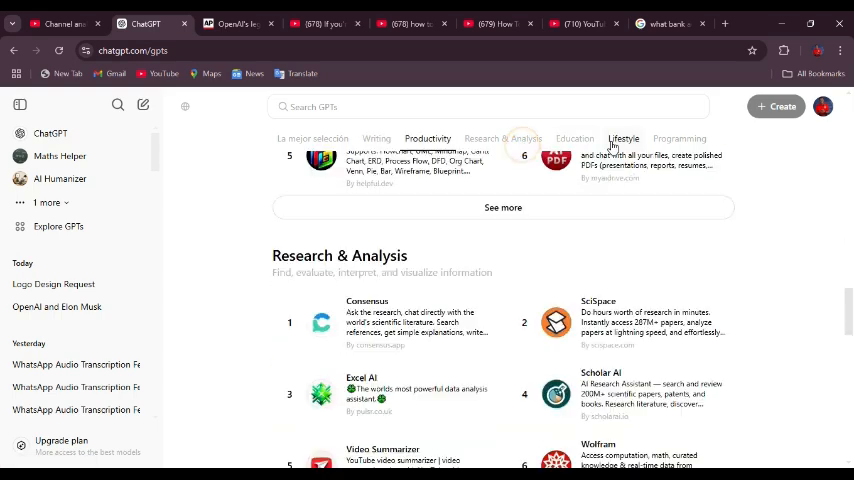
left_click(503, 138)
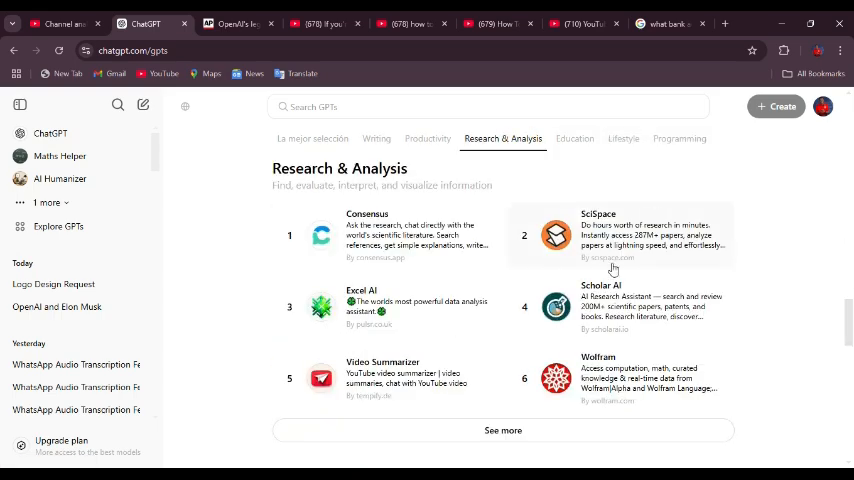
left_click(427, 138)
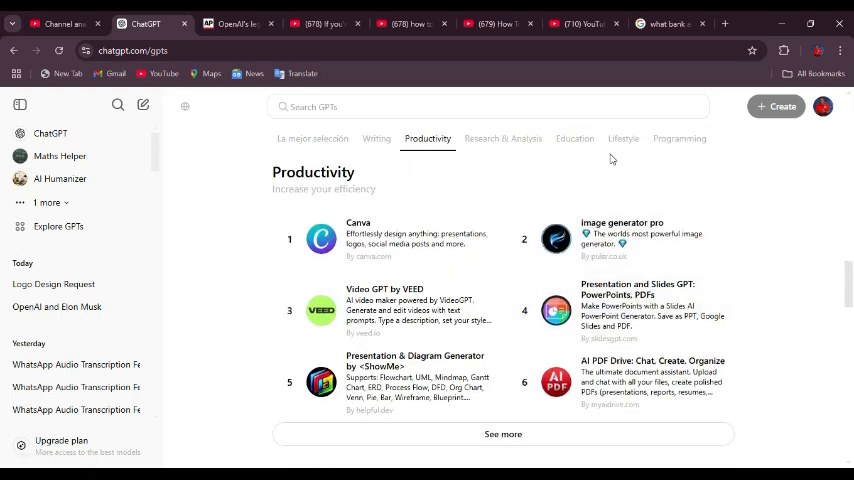
mouse_move(575, 143)
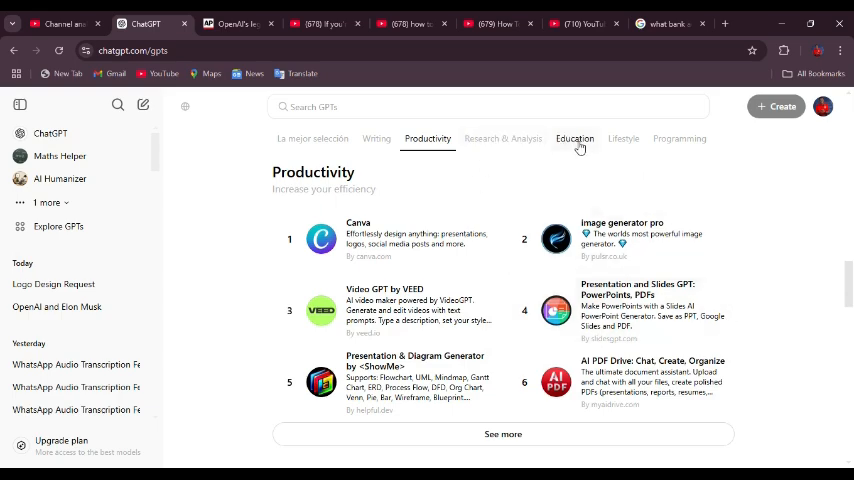
left_click(574, 138)
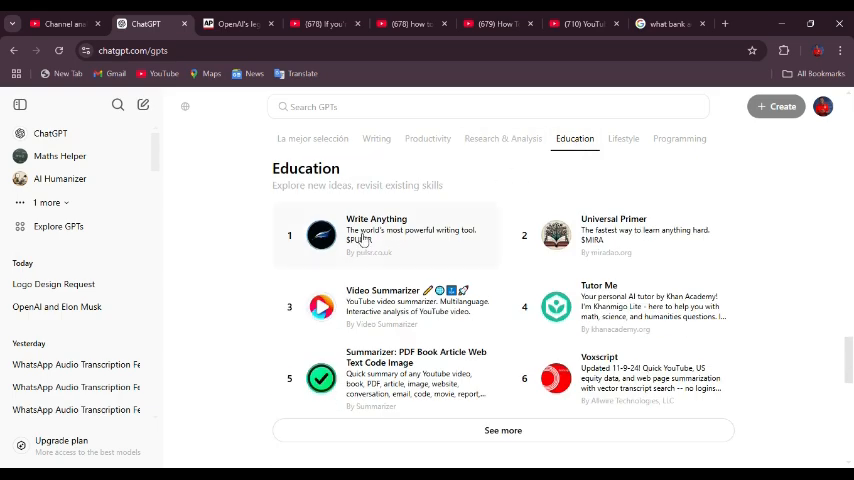
mouse_move(405, 247)
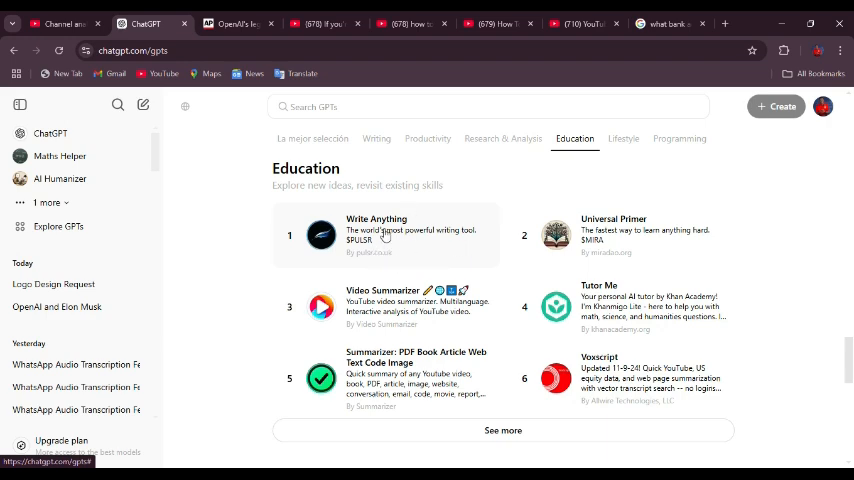
mouse_move(301, 237)
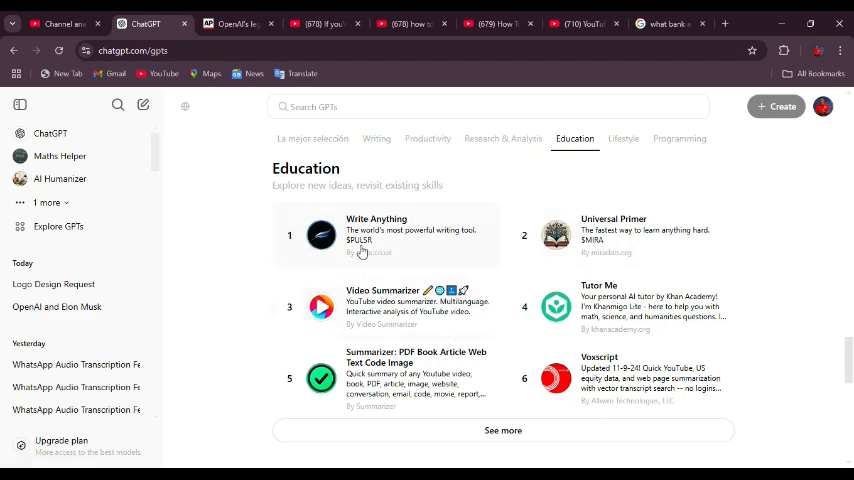
mouse_move(600, 252)
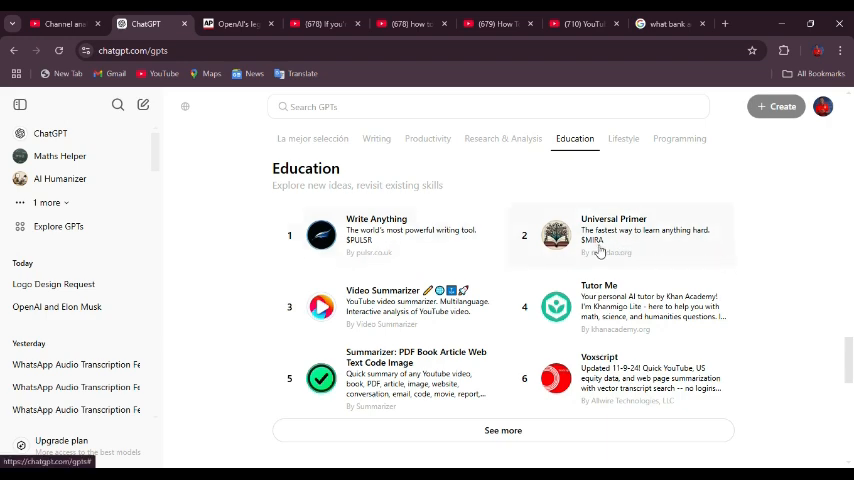
mouse_move(691, 250)
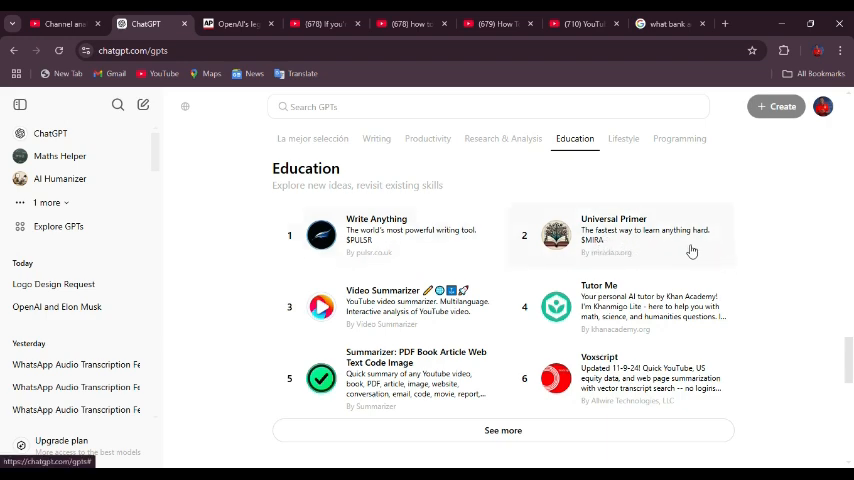
mouse_move(413, 303)
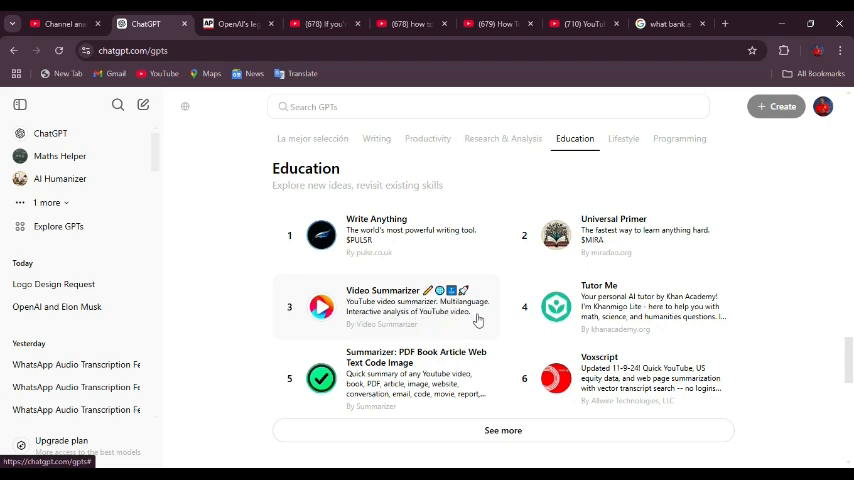
mouse_move(386, 321)
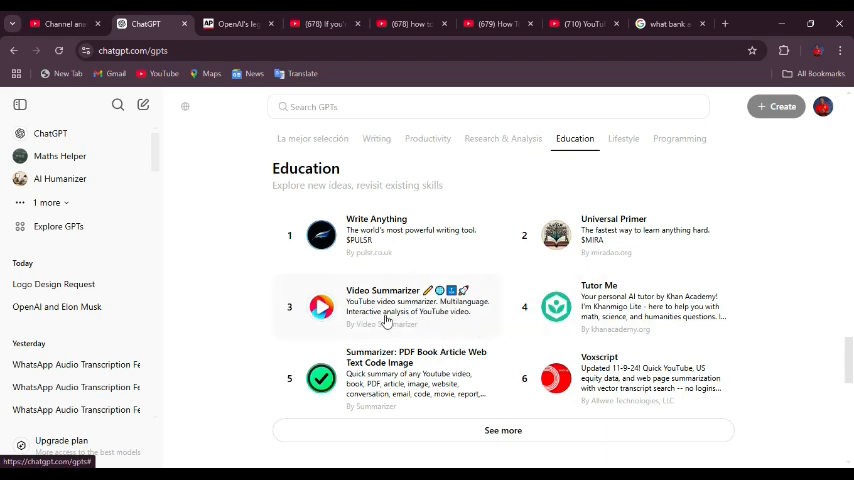
mouse_move(420, 337)
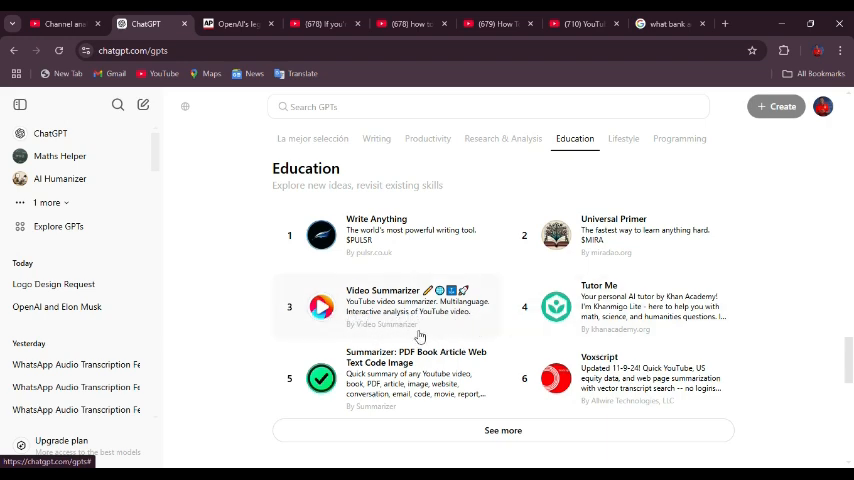
mouse_move(447, 325)
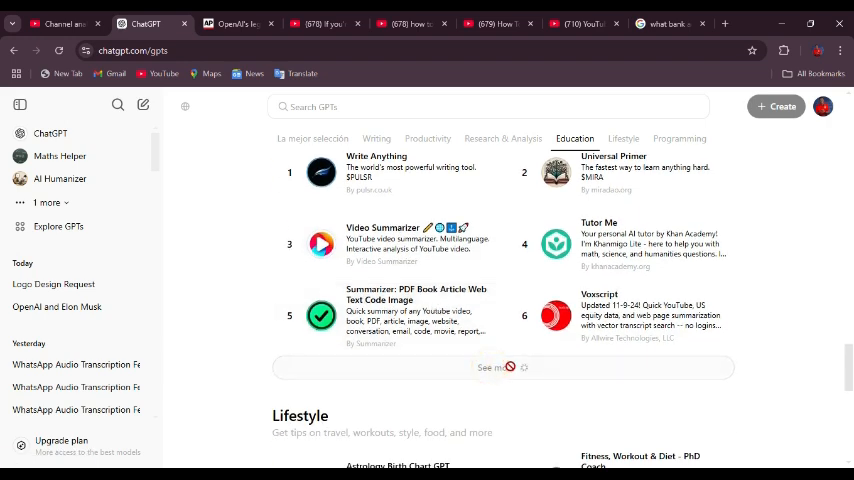
Scroll down through the Education GPT listings.
scroll("down", 3)
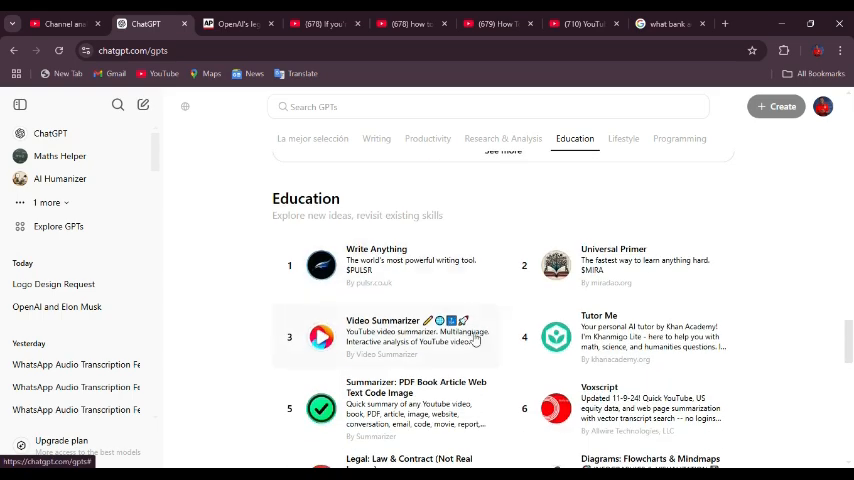
mouse_move(455, 343)
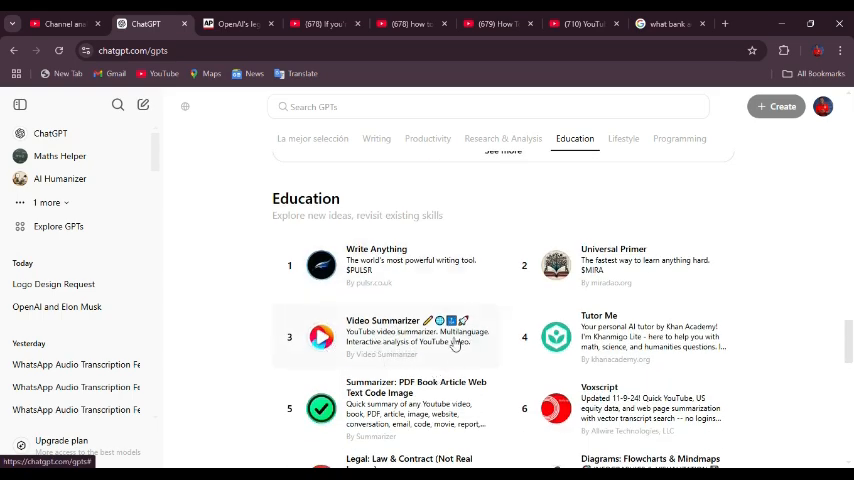
scroll("down", 3)
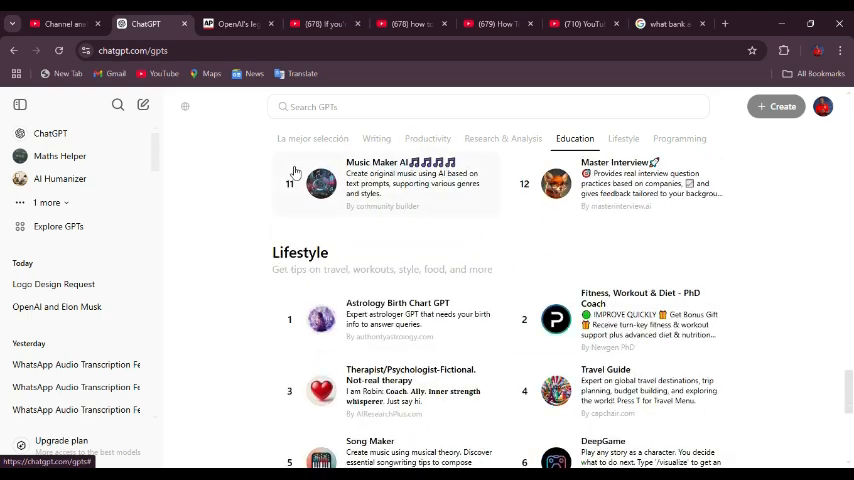
scroll("down", 3)
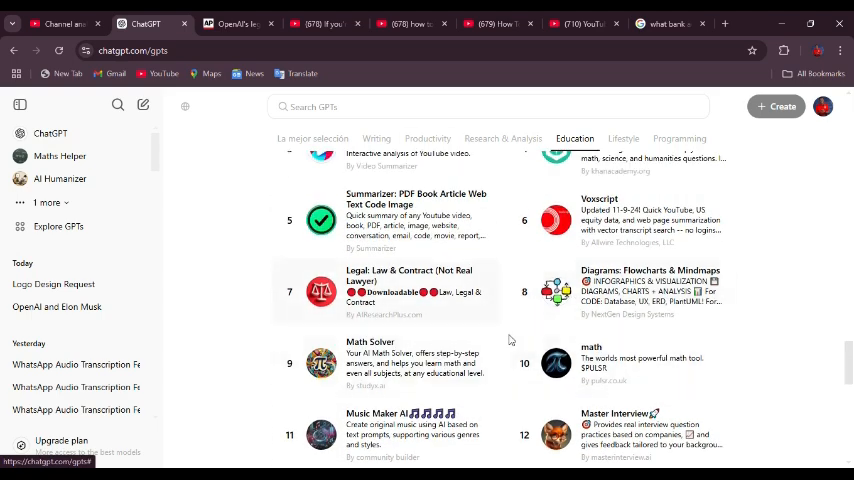
scroll("down", 3)
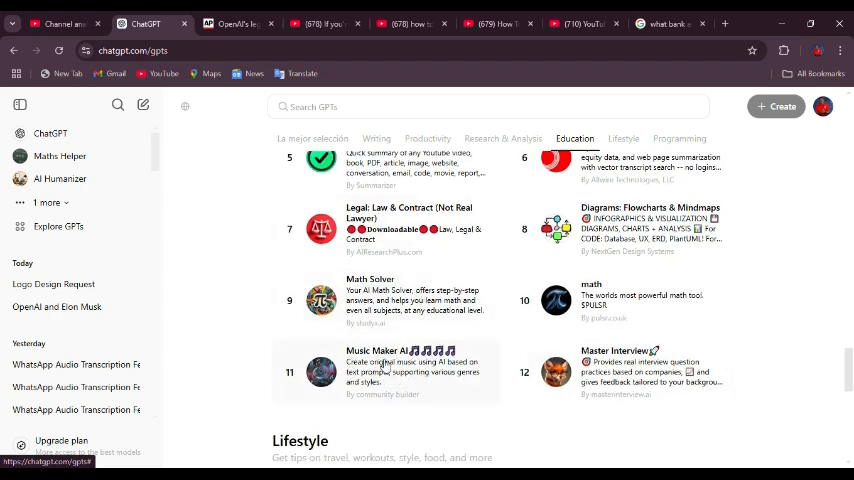
mouse_move(412, 374)
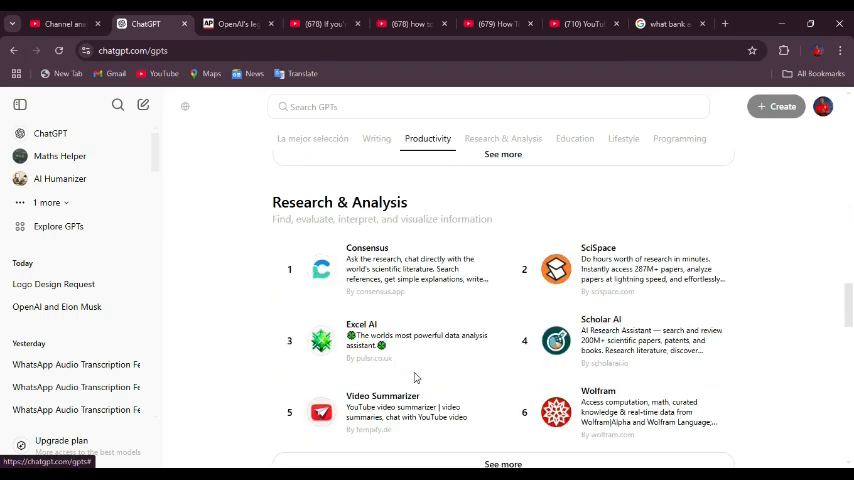
Return to the Education tab, then switch to the Research & Analysis category.
left_click(574, 138)
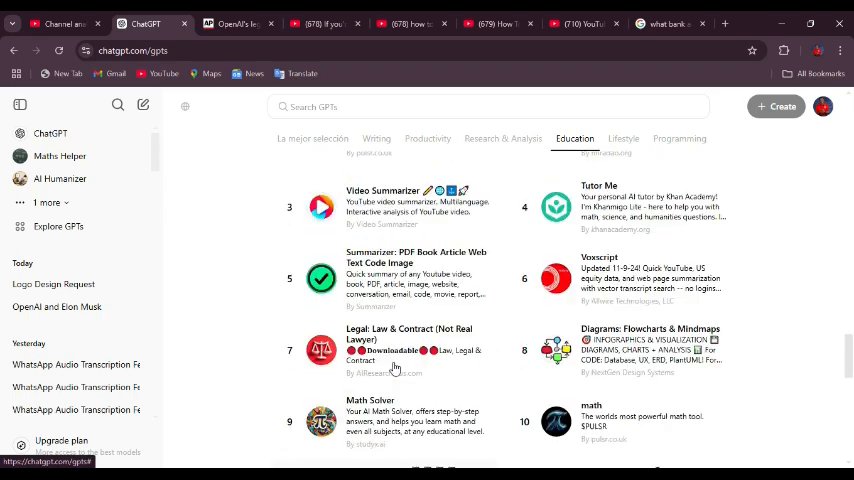
left_click(503, 138)
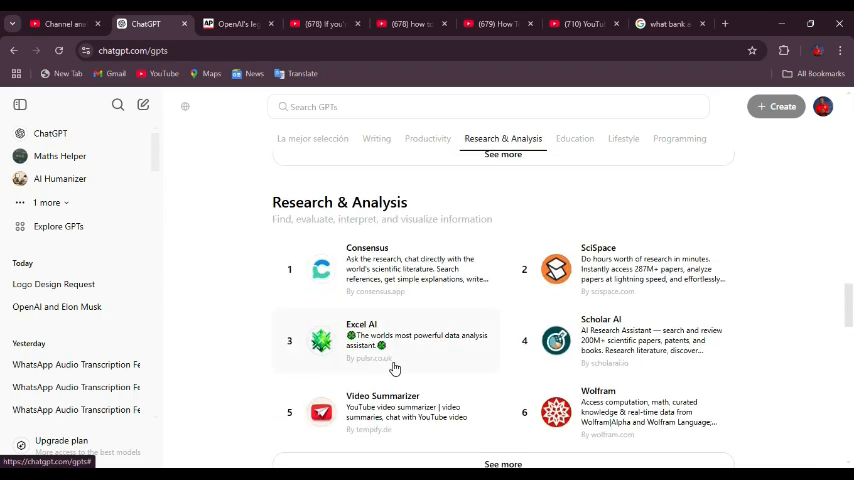